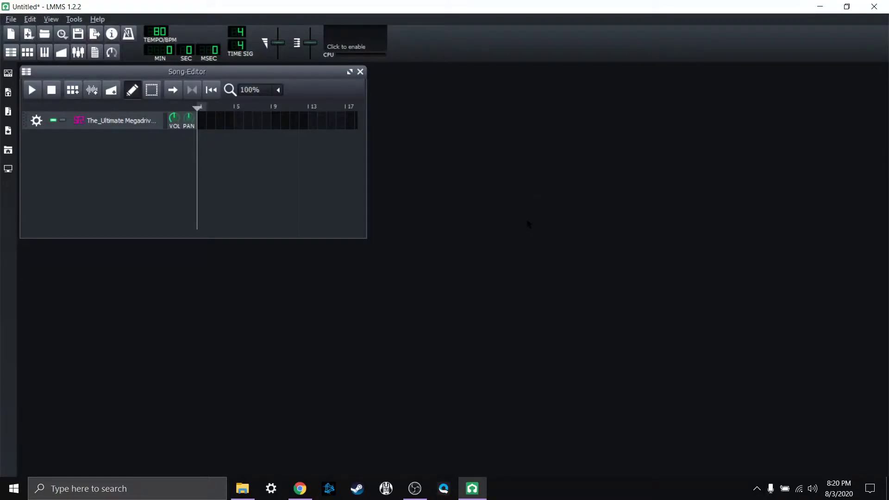
mouse_move(472, 248)
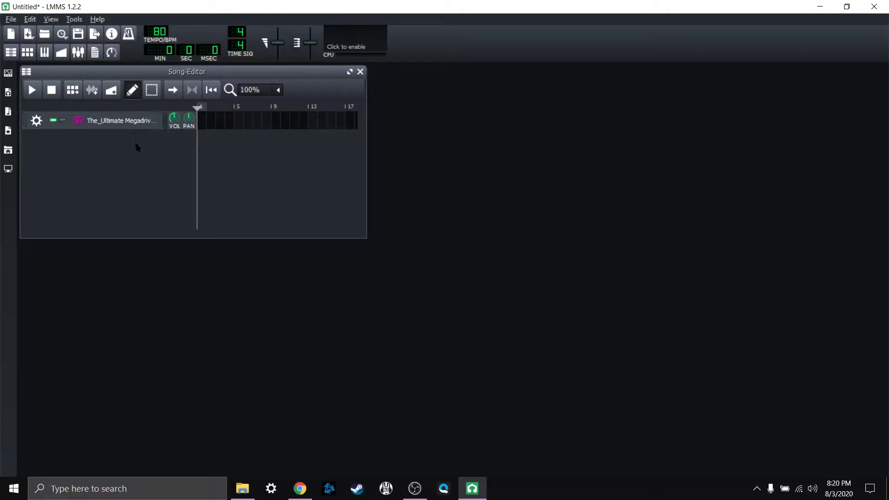
mouse_move(146, 164)
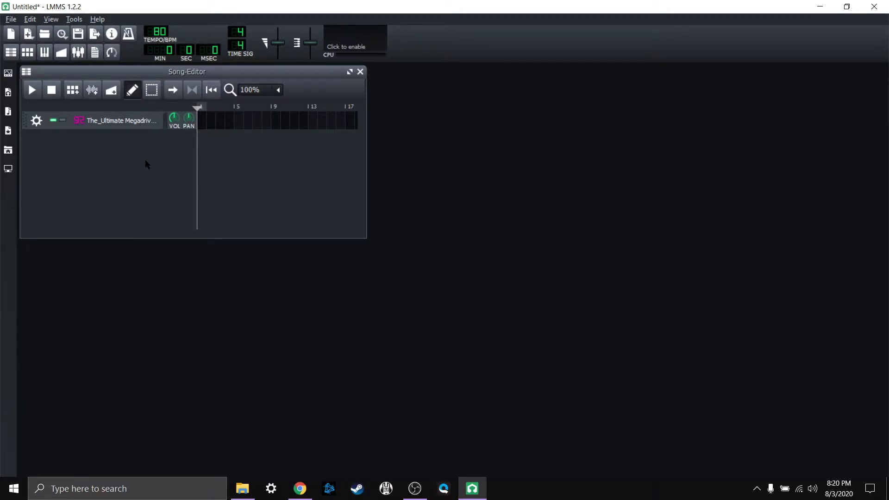
mouse_move(165, 200)
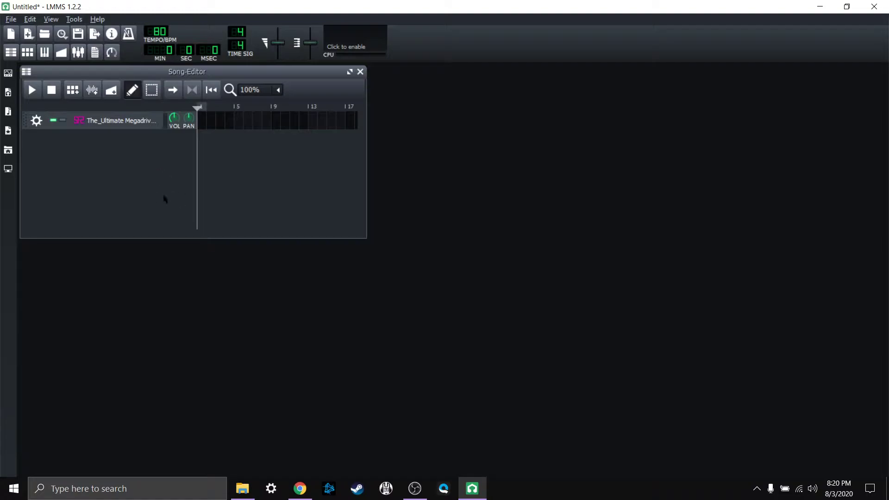
mouse_move(201, 149)
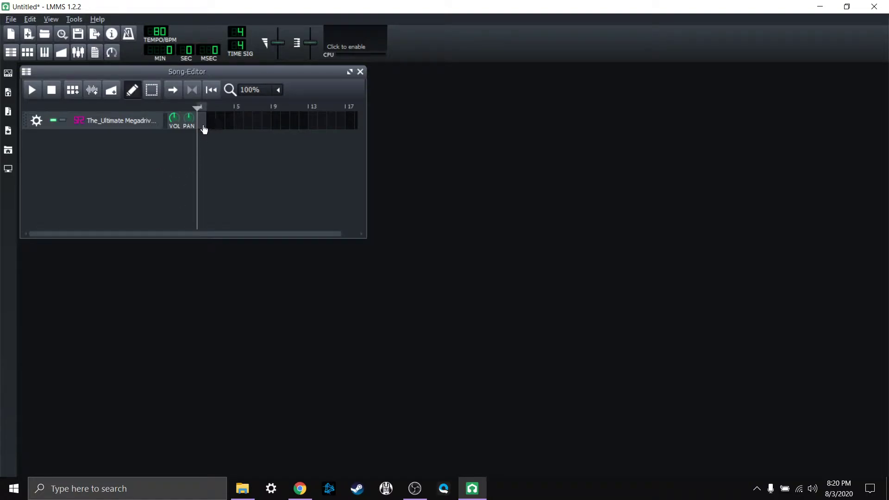
mouse_move(202, 126)
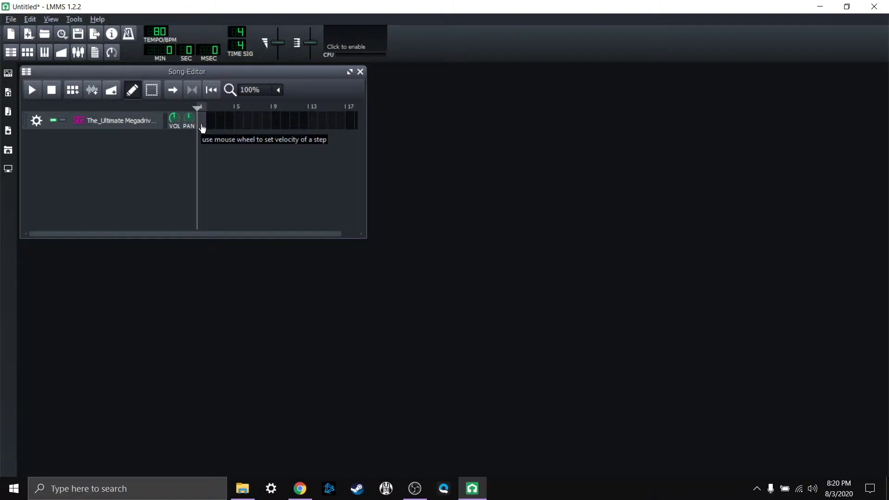
Open the Megadrive soundfont pattern in the Piano-Roll, then return to the Song Editor.
double_click(203, 121)
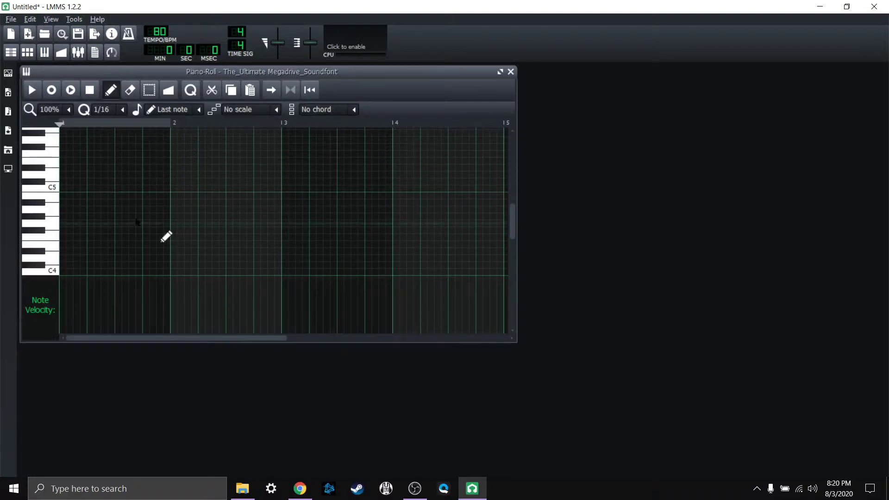
mouse_move(293, 183)
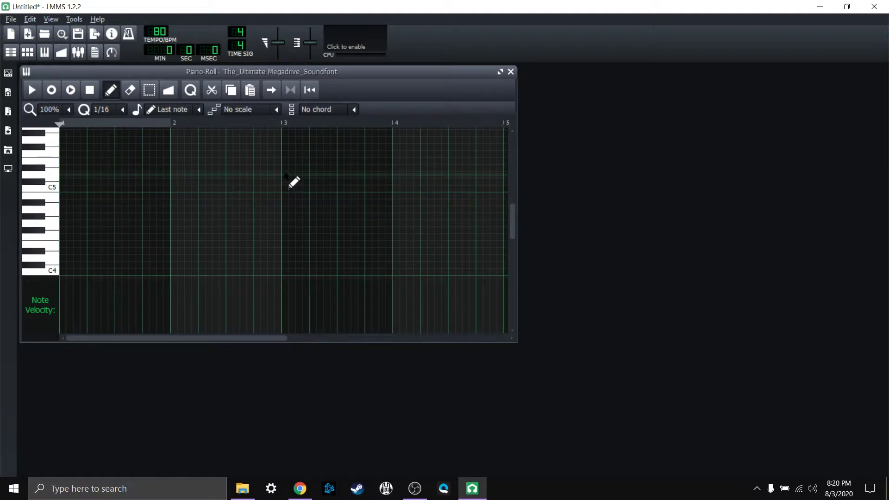
mouse_move(327, 76)
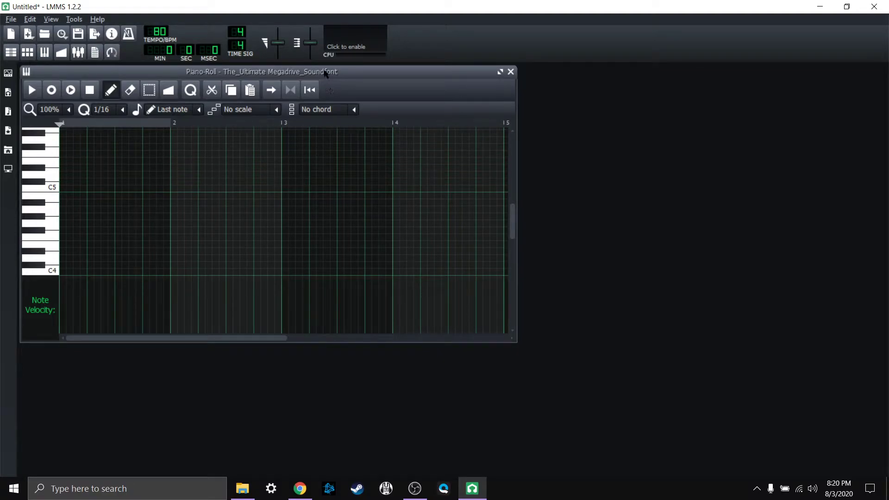
left_click(510, 72)
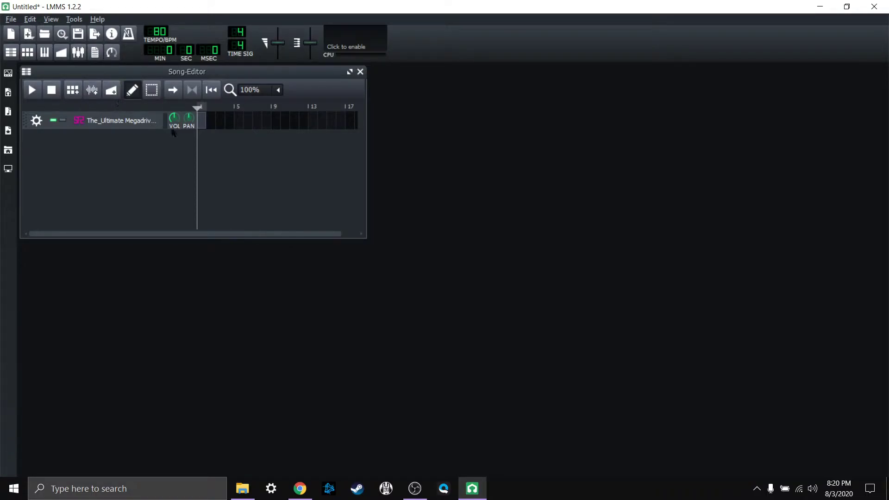
mouse_move(201, 124)
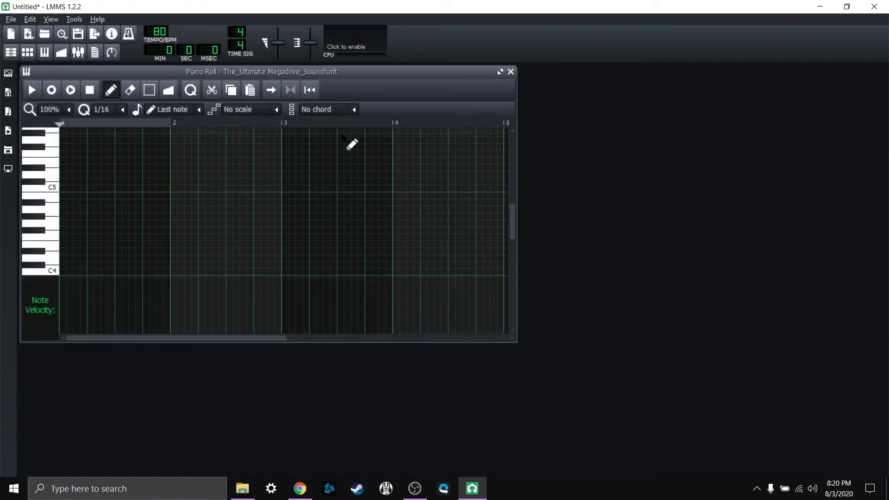
Maximize the Piano-Roll and scroll the note grid down to the C3–C5 range.
left_click(500, 72)
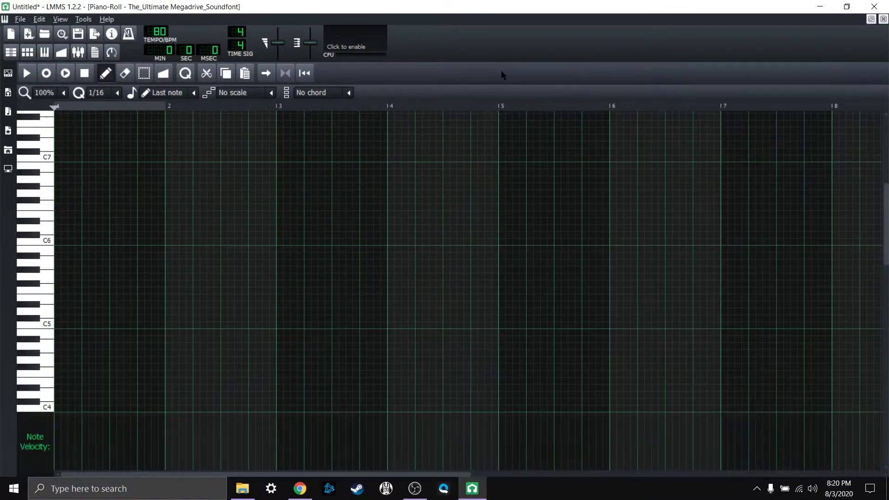
mouse_move(246, 223)
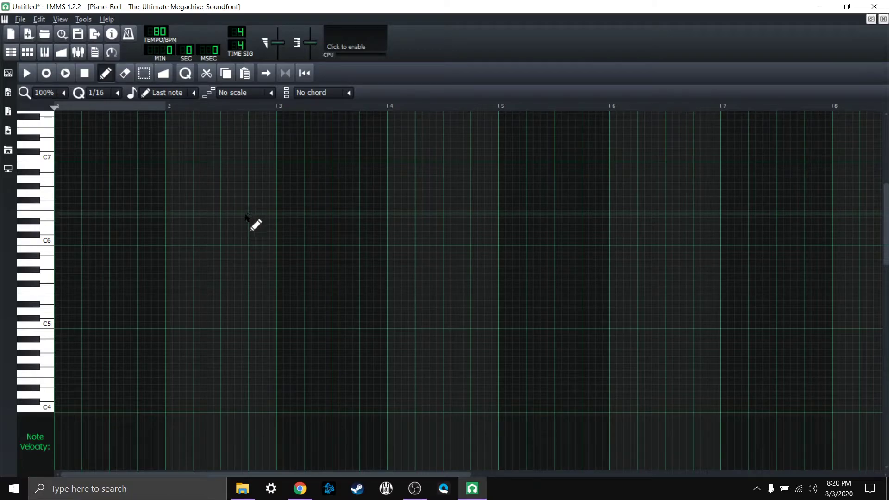
mouse_move(257, 214)
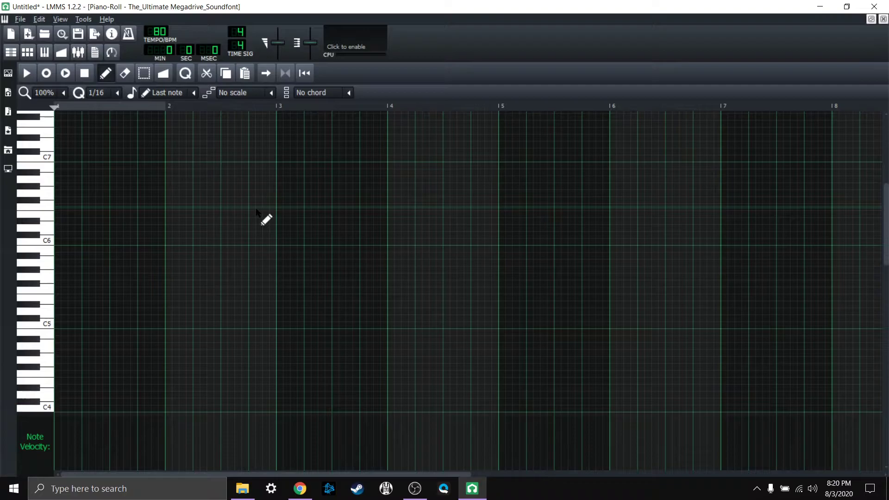
mouse_move(273, 211)
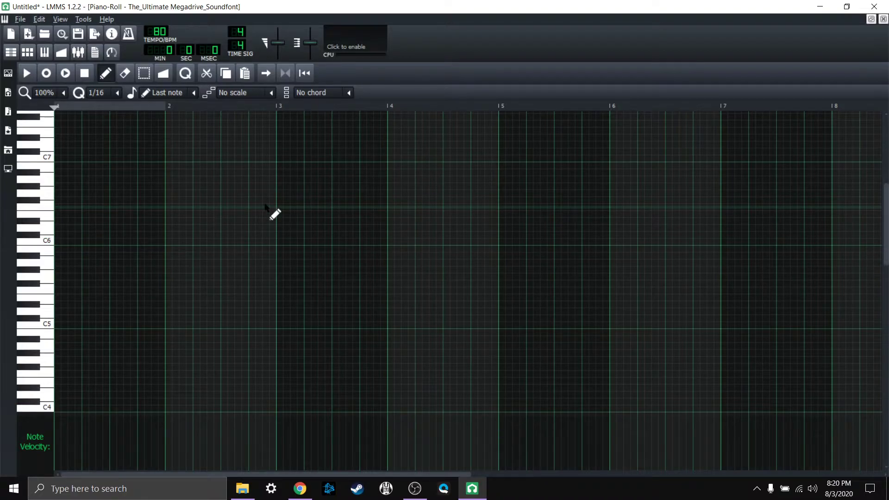
scroll("down", 3)
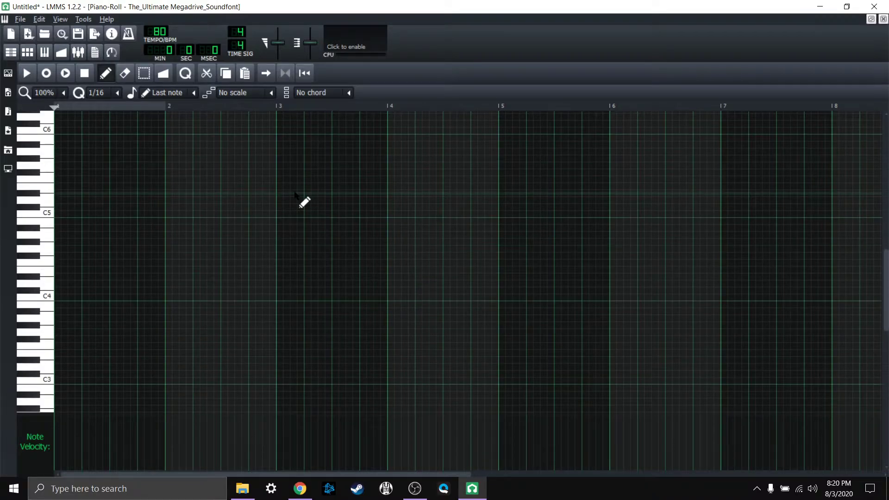
mouse_move(309, 202)
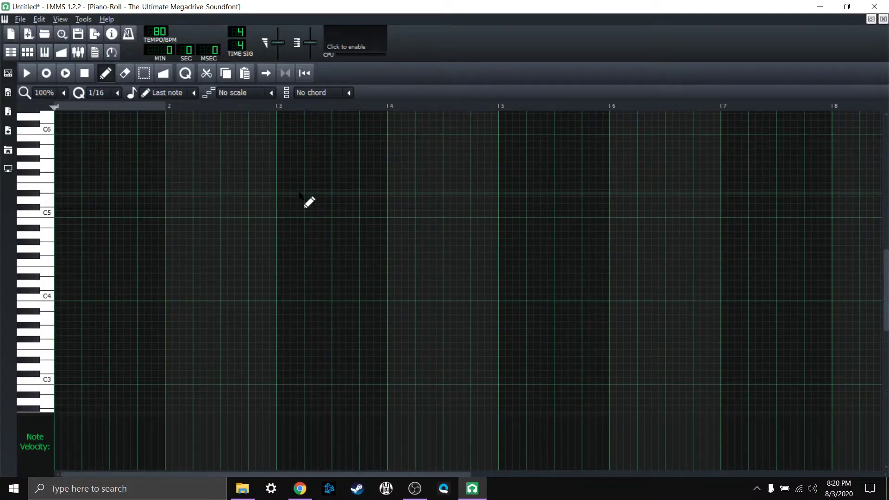
scroll("down", 3)
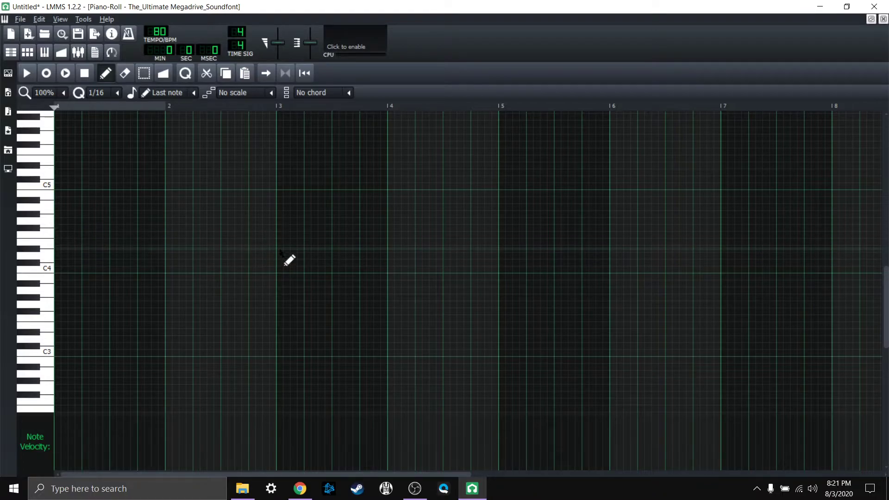
mouse_move(285, 275)
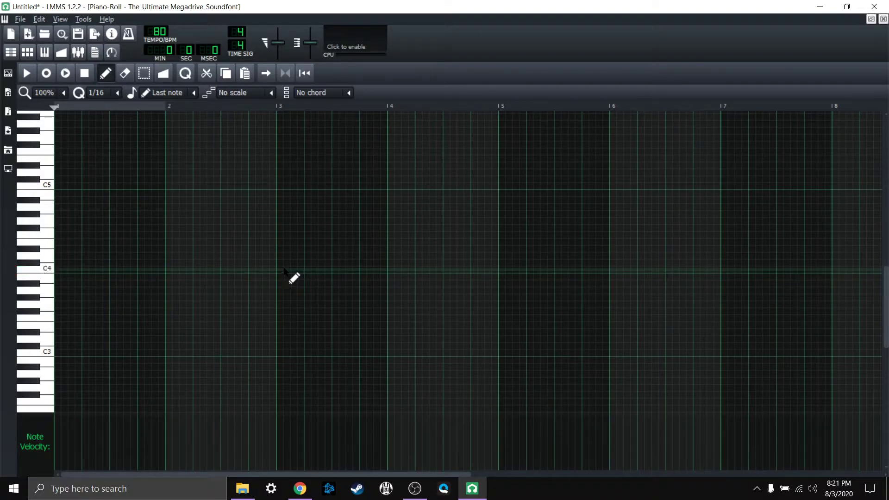
mouse_move(255, 278)
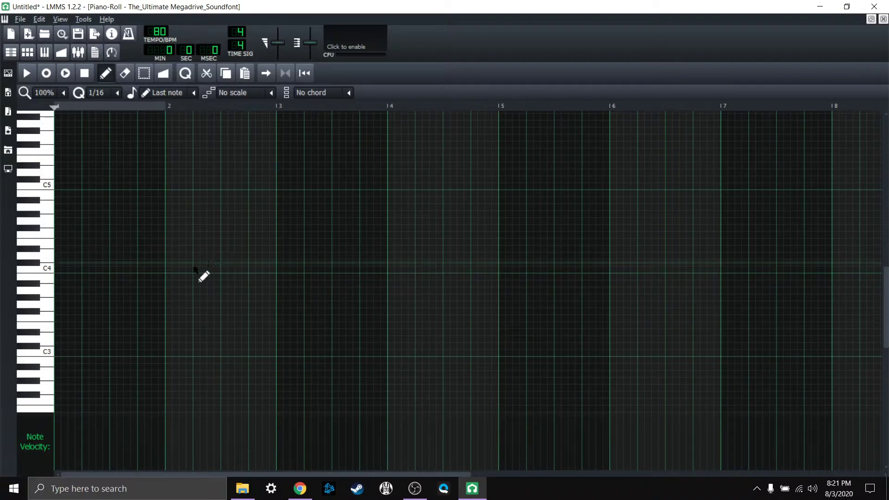
mouse_move(164, 228)
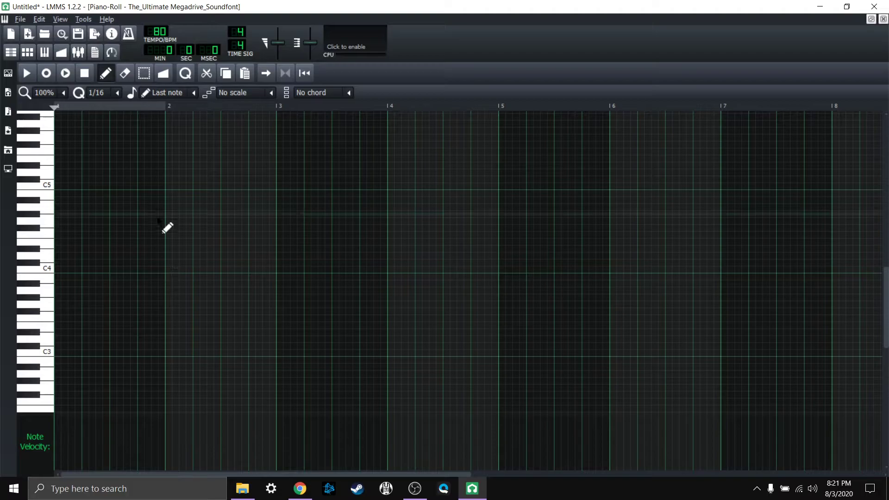
mouse_move(129, 129)
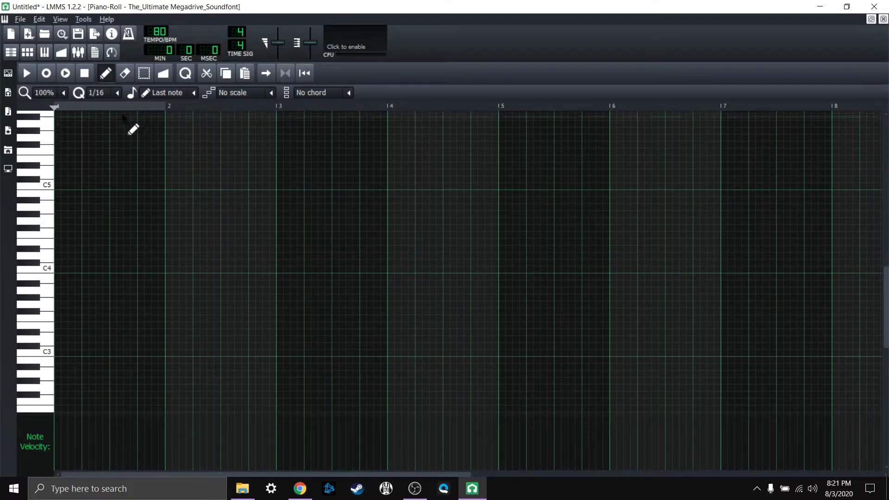
mouse_move(129, 34)
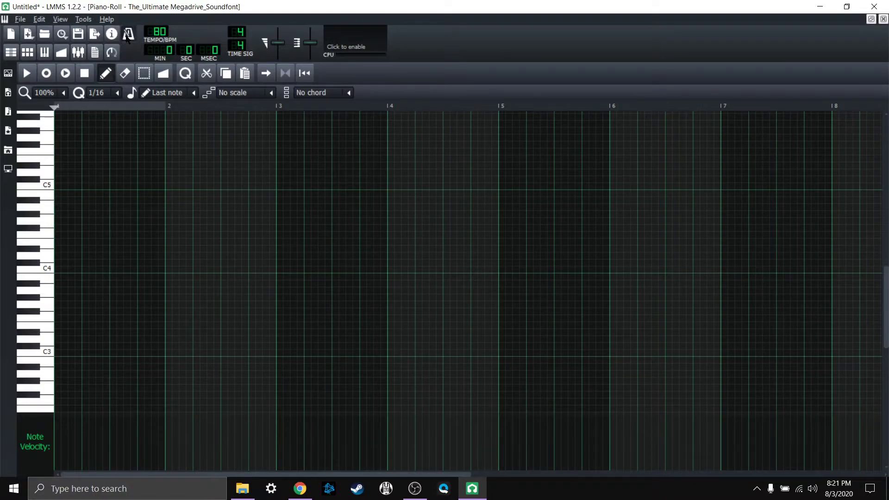
Preview the empty pattern twice and stop playback so it rests at the start.
left_click(28, 74)
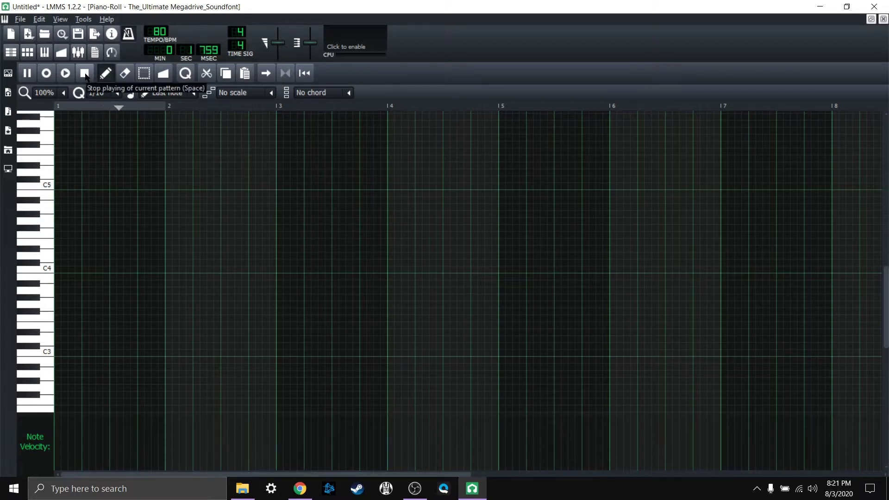
left_click(85, 73)
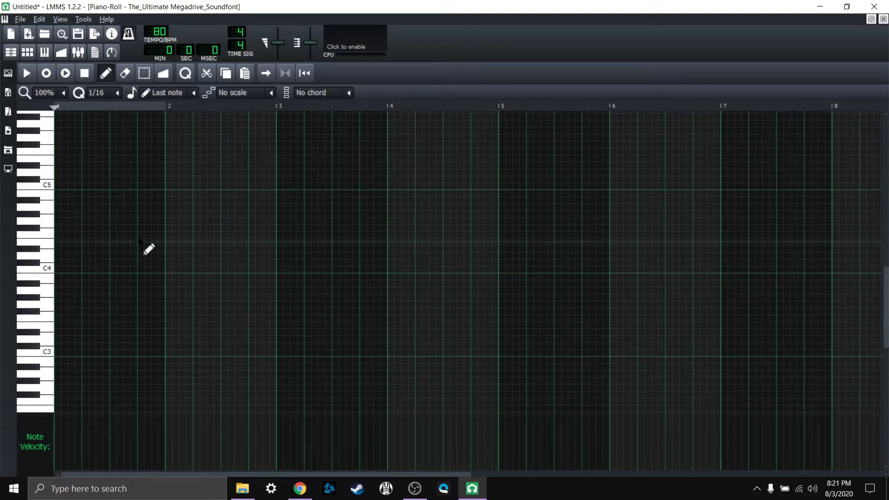
mouse_move(121, 218)
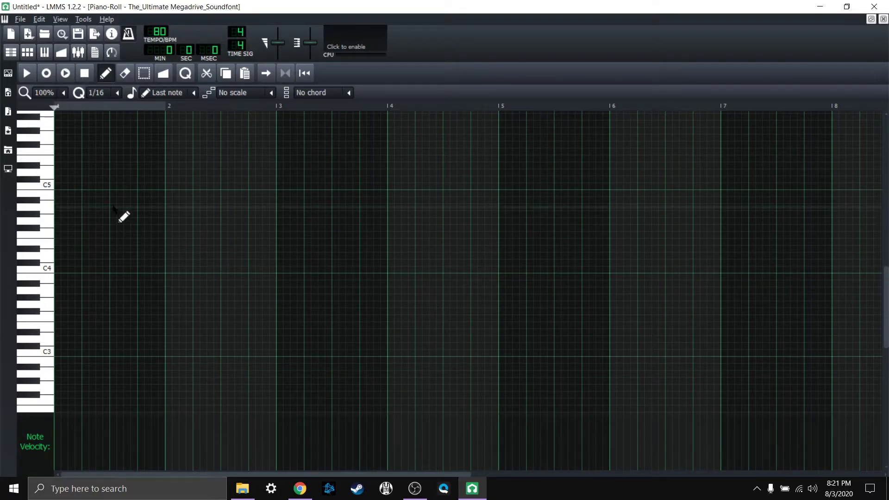
mouse_move(119, 260)
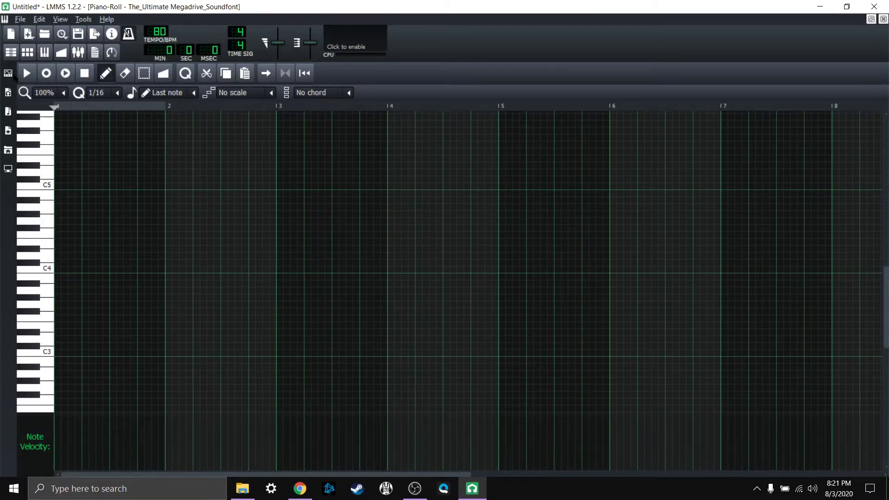
left_click(29, 74)
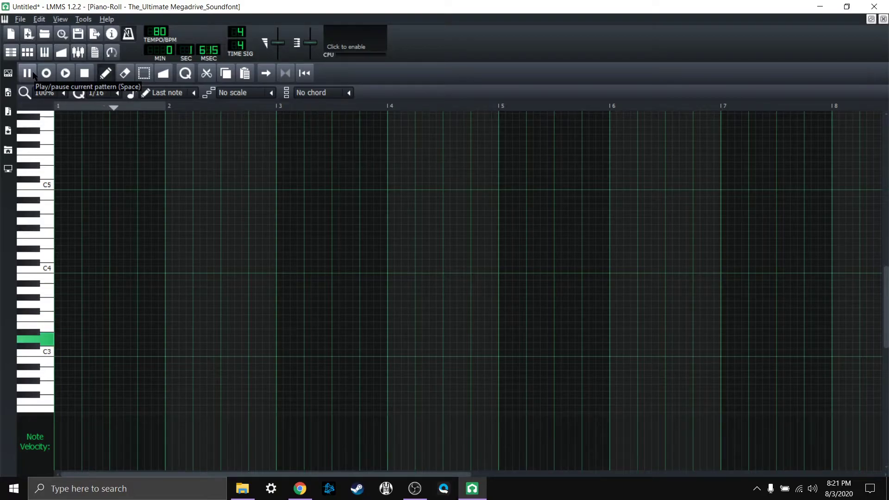
left_click(85, 73)
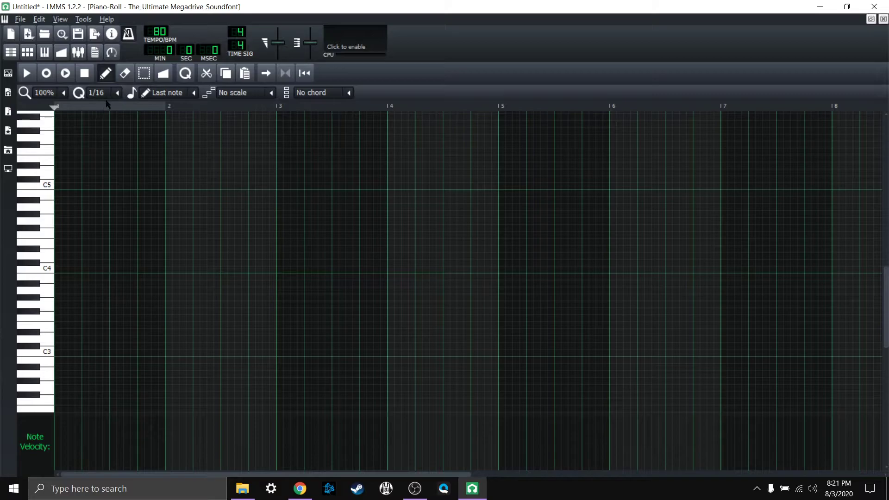
mouse_move(65, 148)
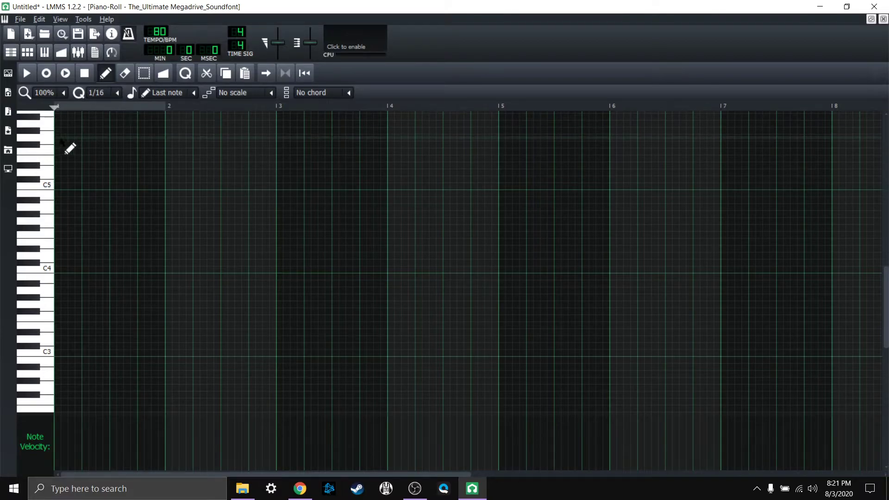
mouse_move(120, 149)
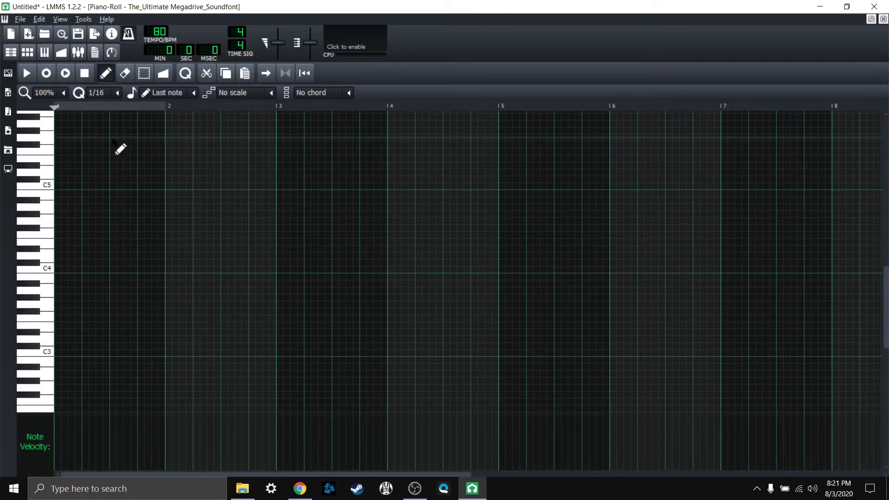
mouse_move(155, 148)
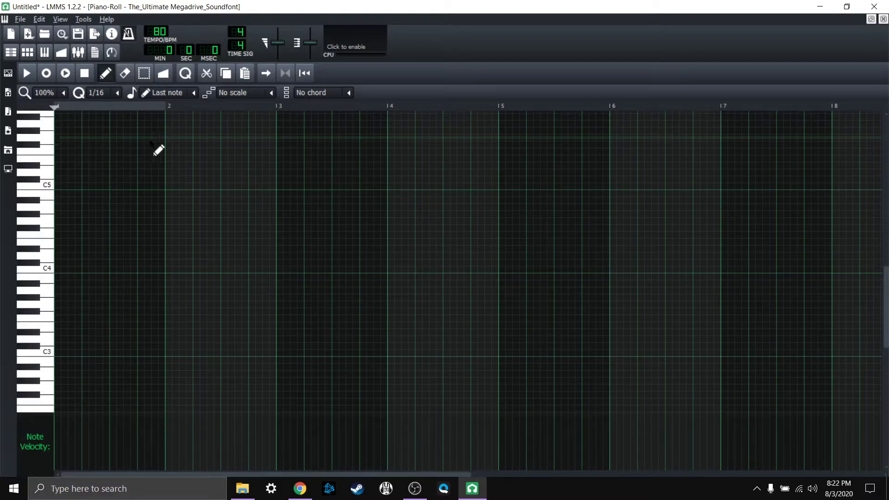
mouse_move(328, 143)
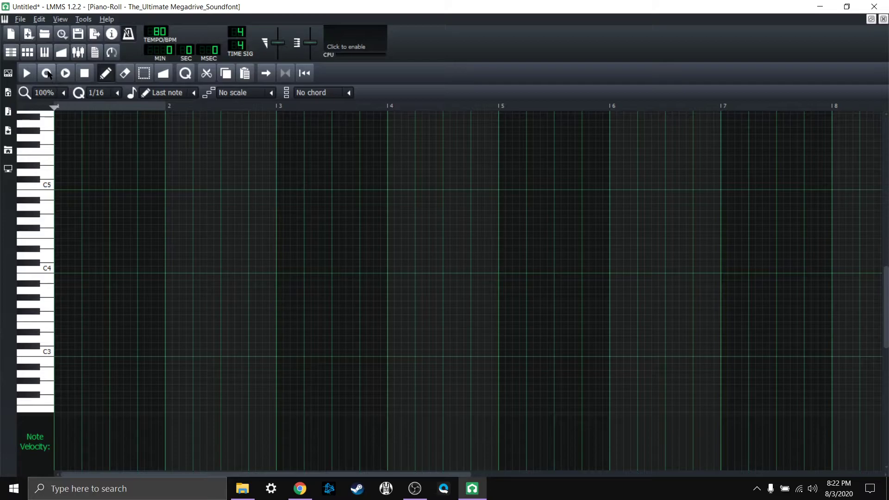
mouse_move(45, 74)
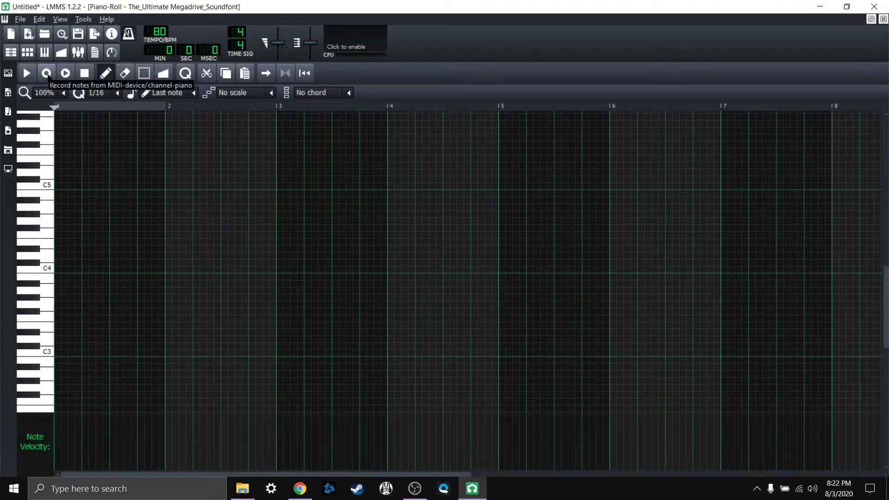
Record the four-chord piano accompaniment from the MIDI keyboard across bars 2 and 3.
left_click(27, 73)
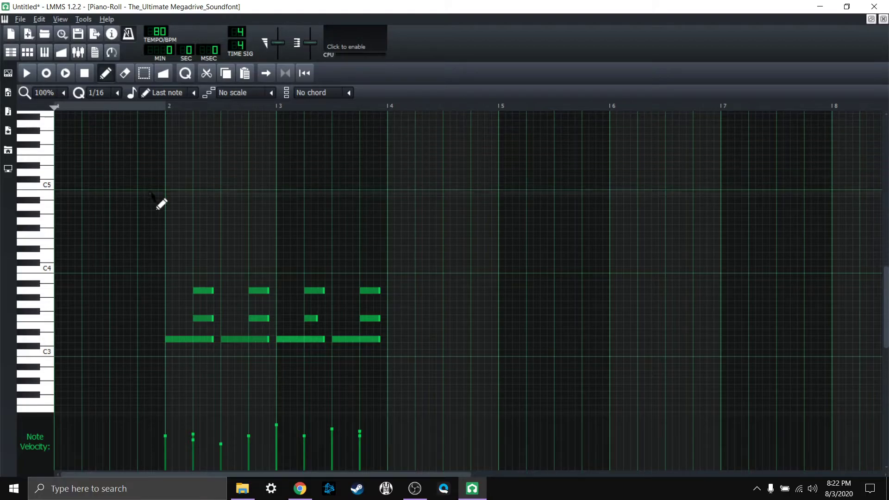
mouse_move(225, 247)
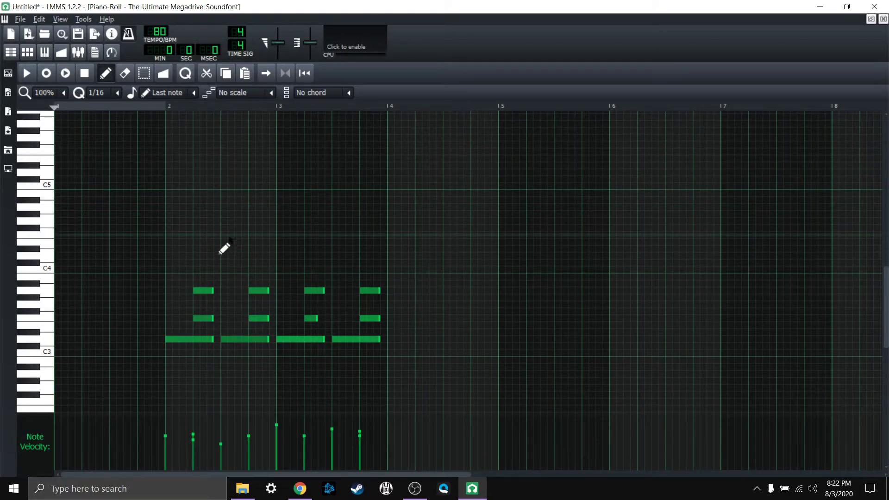
mouse_move(243, 207)
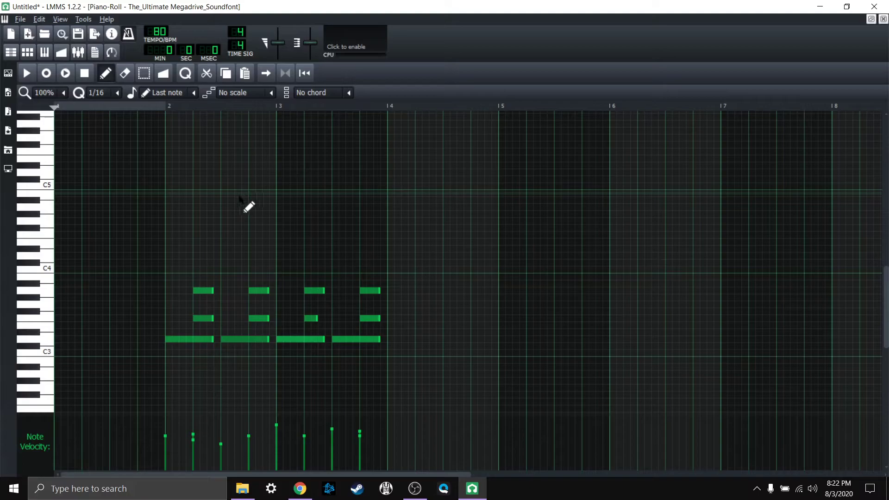
mouse_move(178, 258)
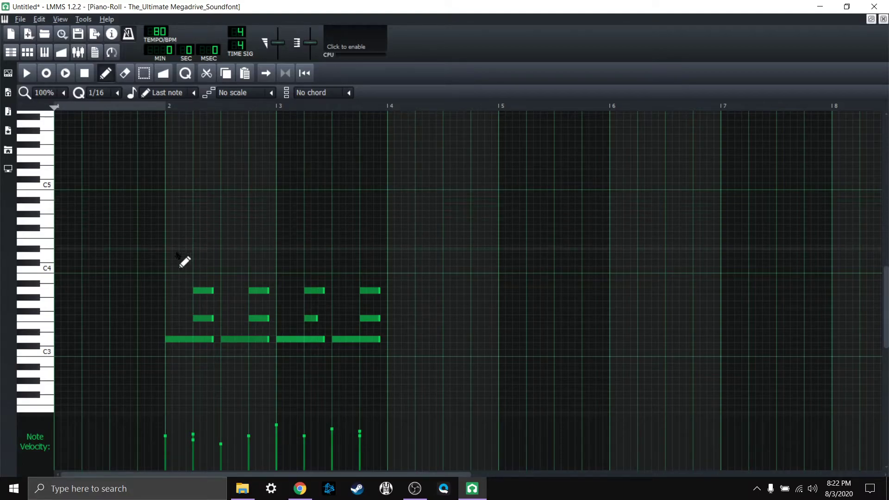
mouse_move(219, 251)
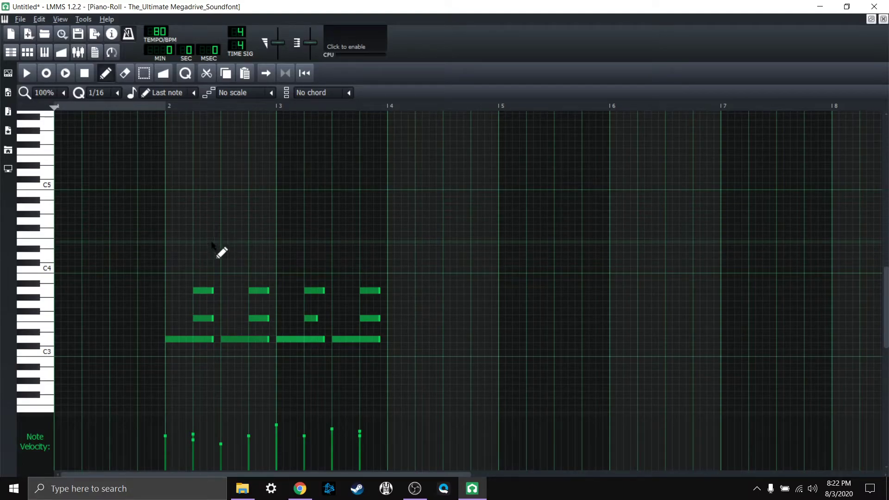
mouse_move(193, 243)
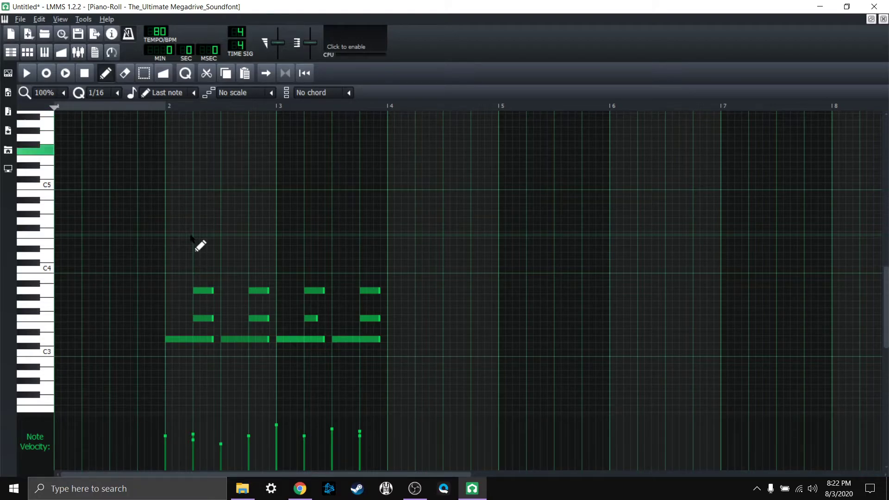
Scroll the Piano-Roll up toward the C6 range above the recorded chords.
scroll("up", 3)
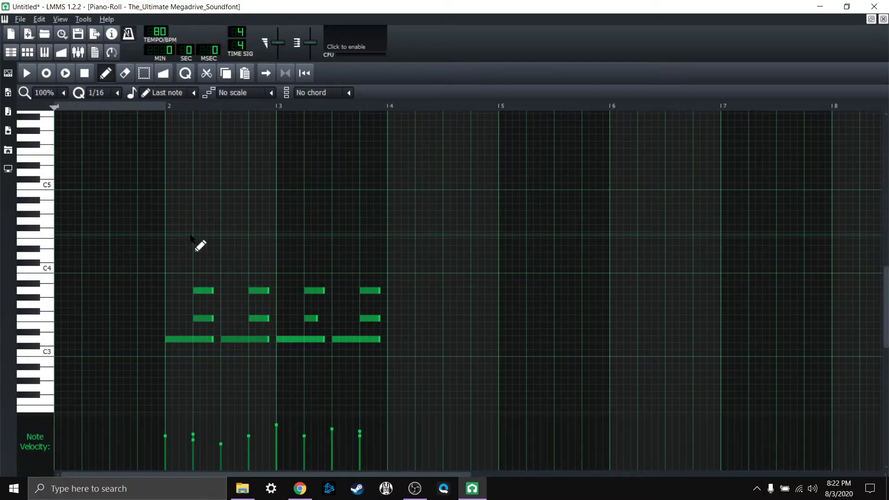
mouse_move(157, 142)
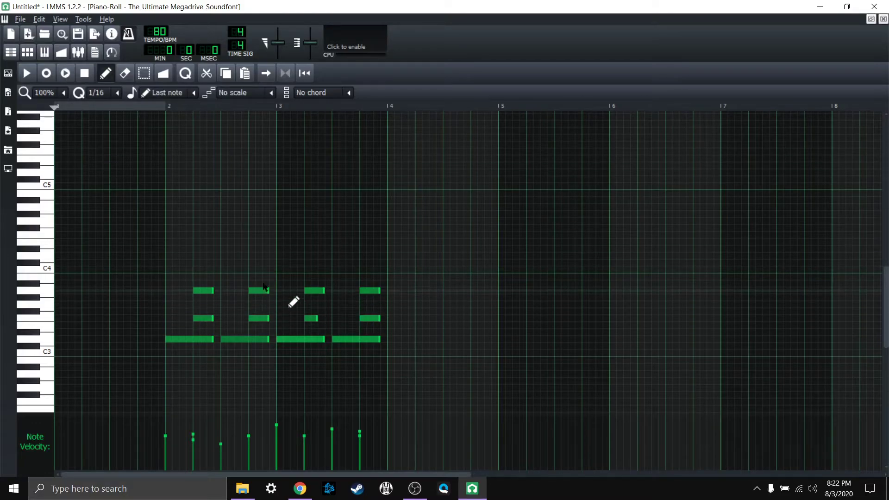
mouse_move(69, 82)
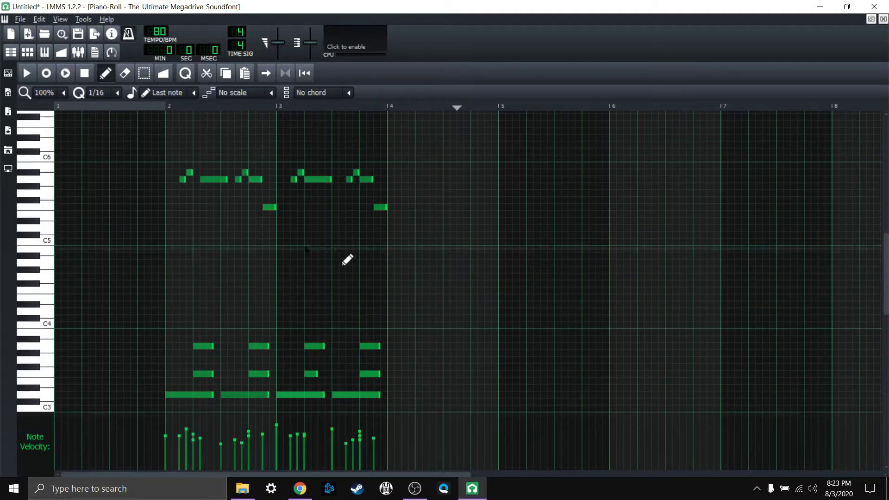
mouse_move(231, 232)
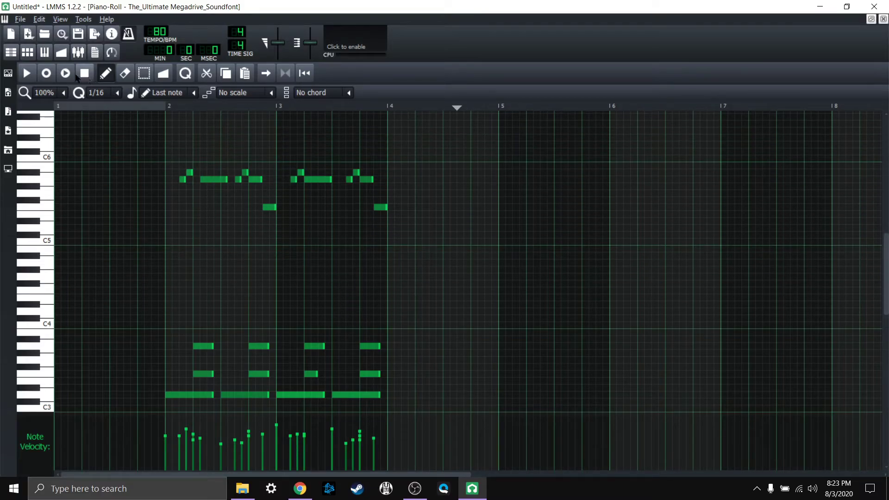
Play back the chords, nudge the first long melody note's timing, and record the high melody near C6.
left_click(29, 74)
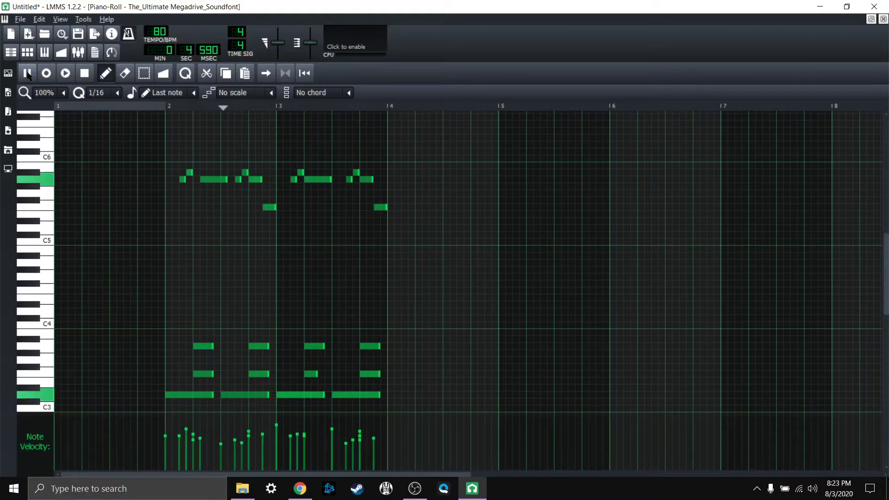
left_click(66, 73)
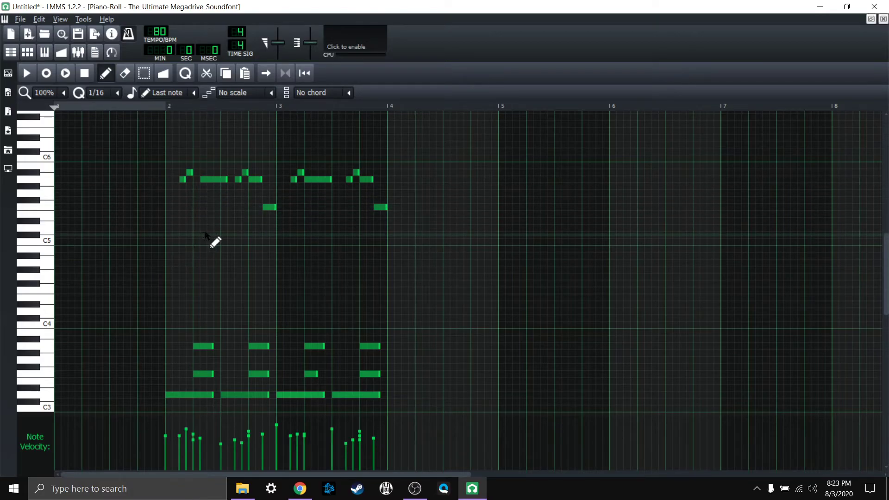
mouse_move(212, 180)
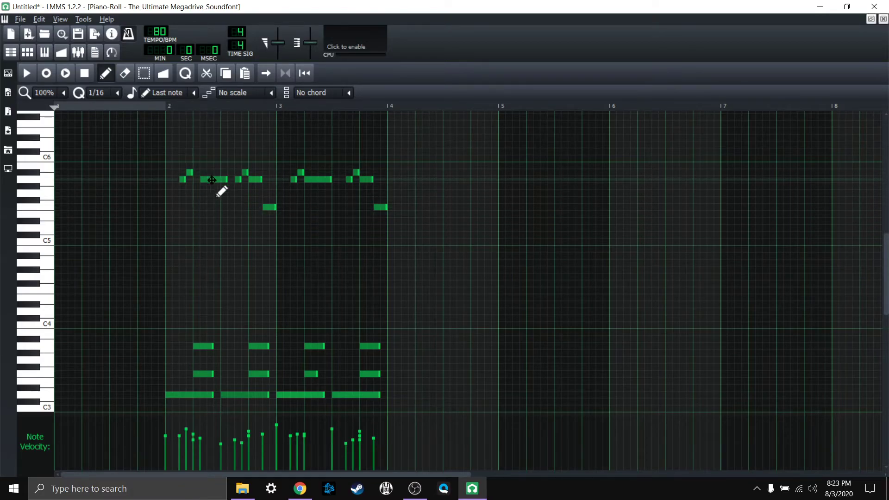
left_click(205, 180)
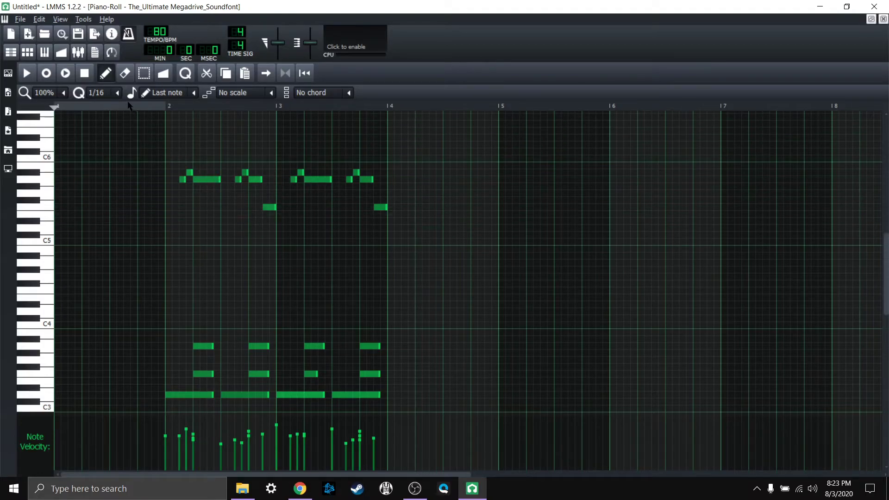
mouse_move(194, 187)
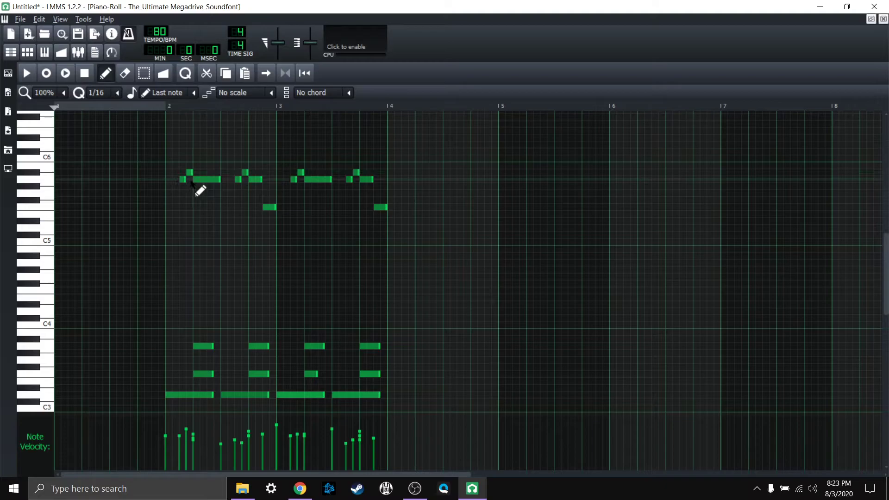
mouse_move(199, 179)
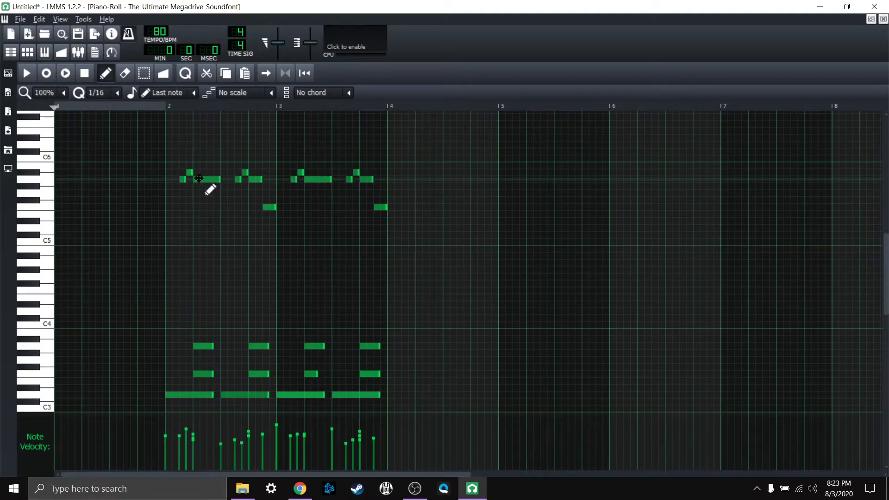
mouse_move(180, 229)
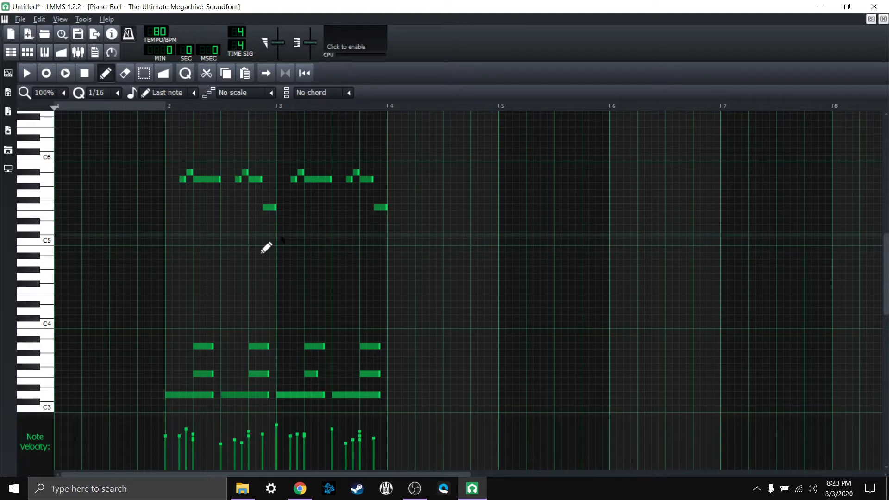
mouse_move(264, 241)
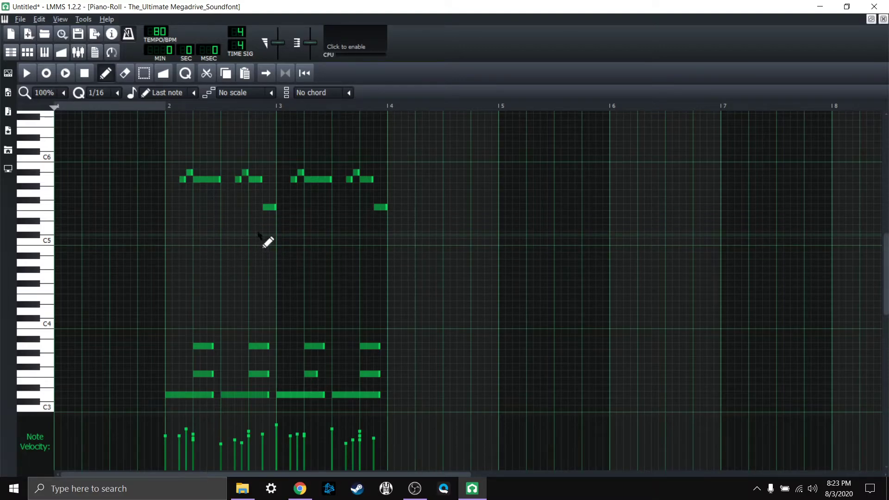
mouse_move(213, 220)
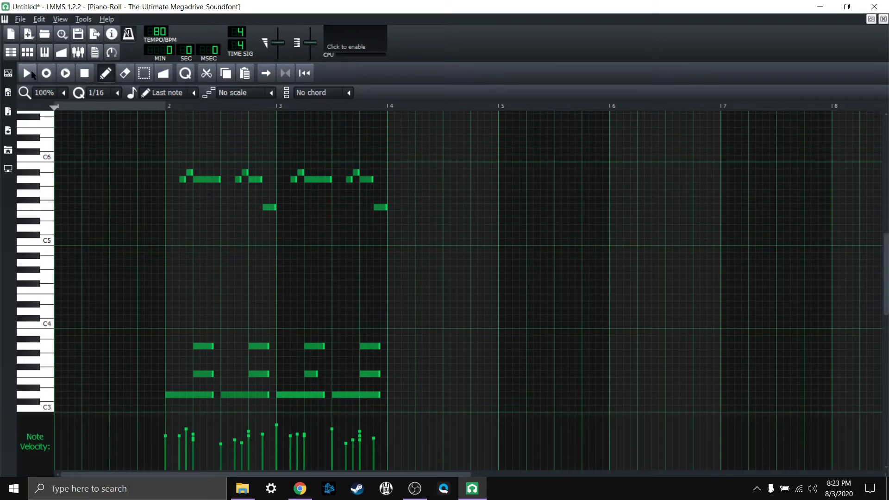
mouse_move(26, 75)
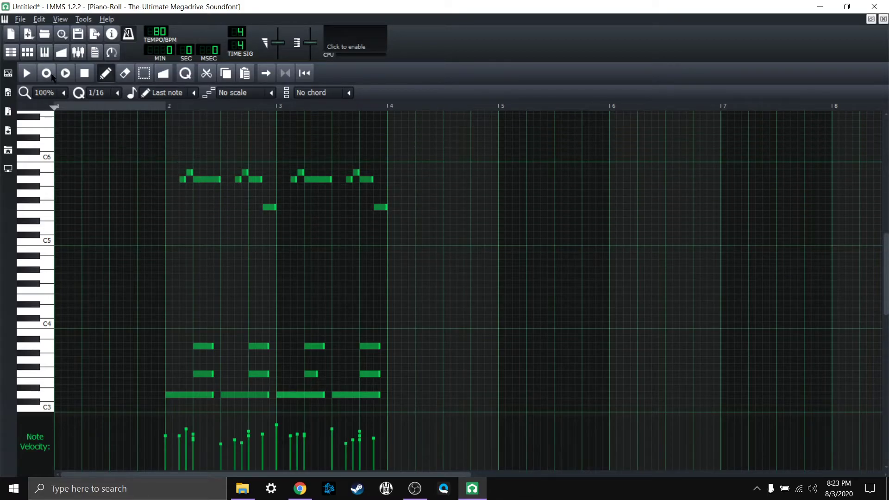
left_click(28, 73)
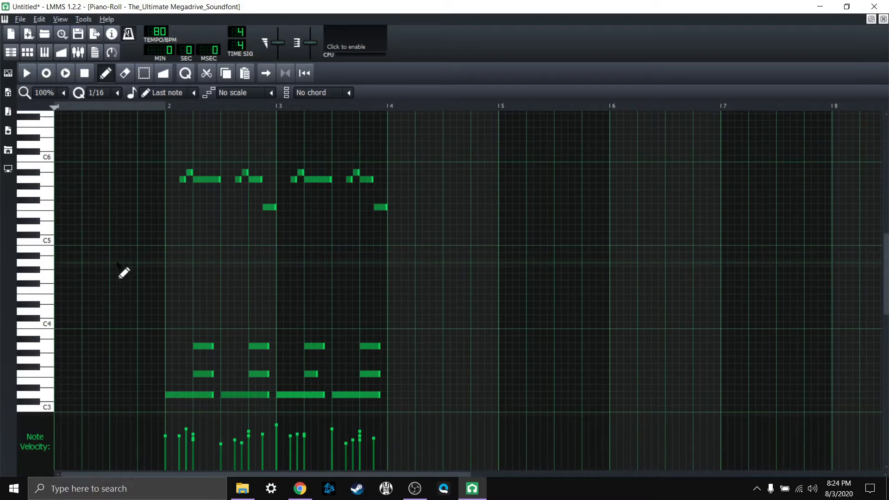
mouse_move(288, 220)
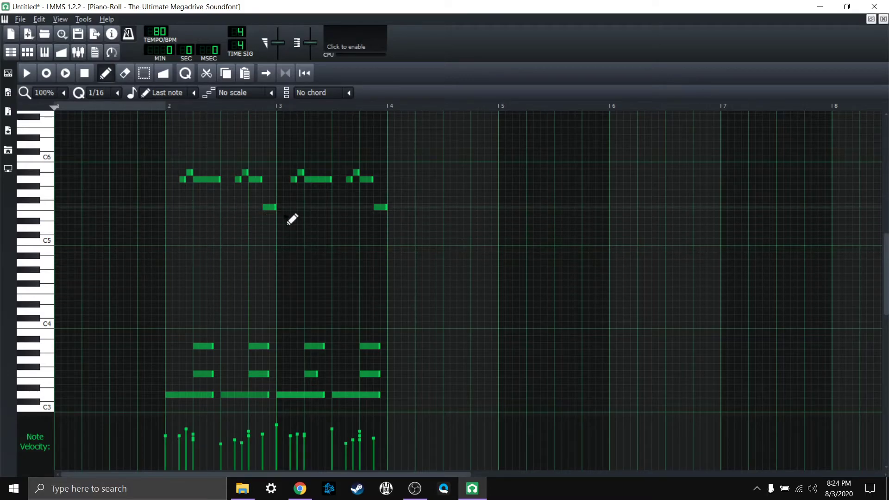
mouse_move(148, 243)
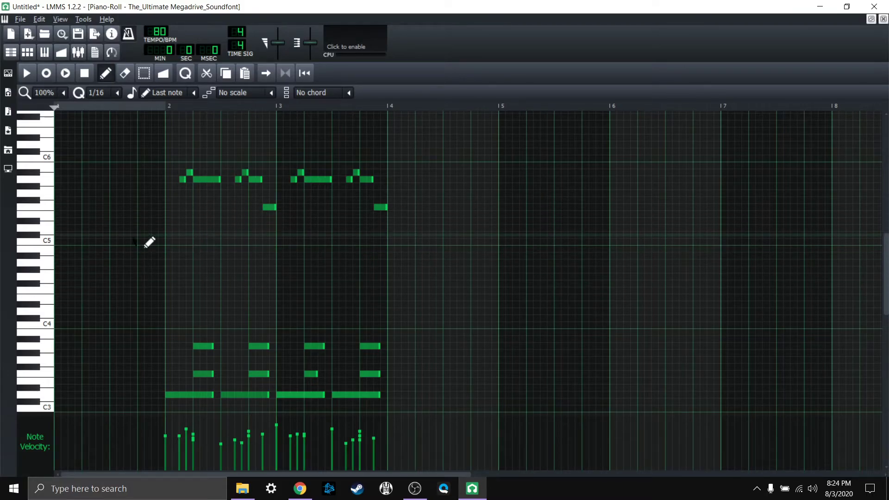
mouse_move(165, 211)
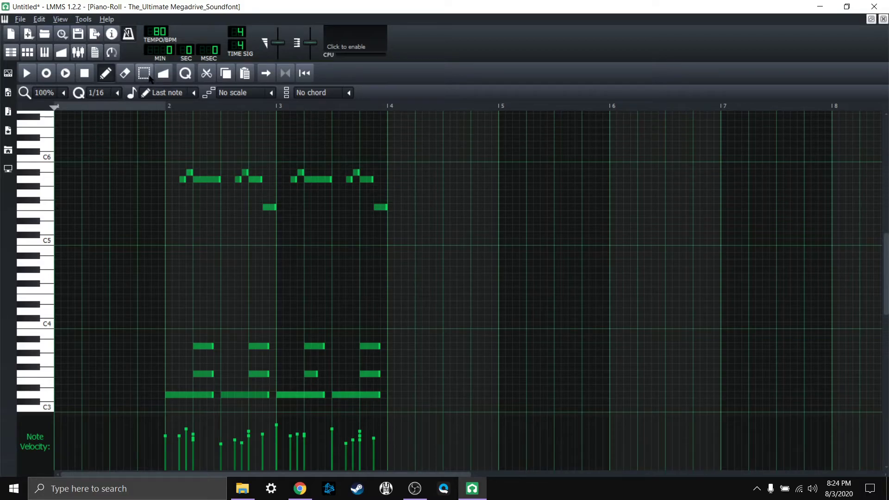
mouse_move(147, 77)
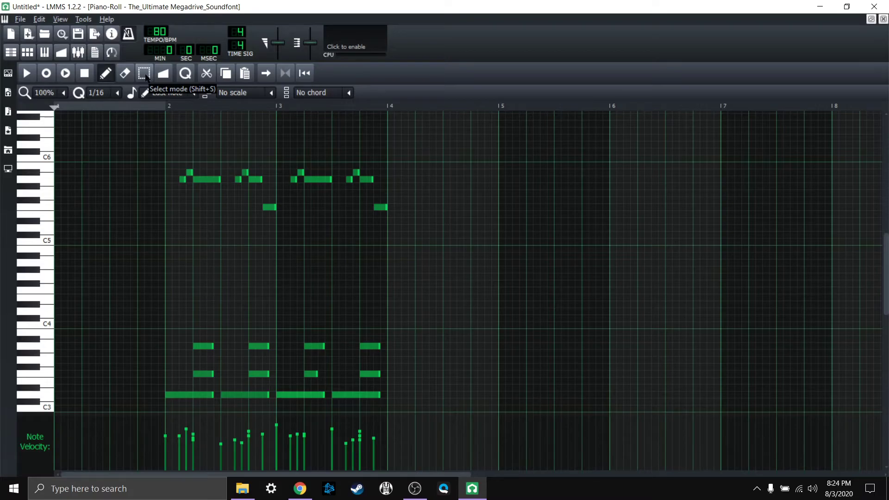
Switch to Select mode and play, pause and stop the shifted piano pattern starting at bar 1.
left_click(144, 73)
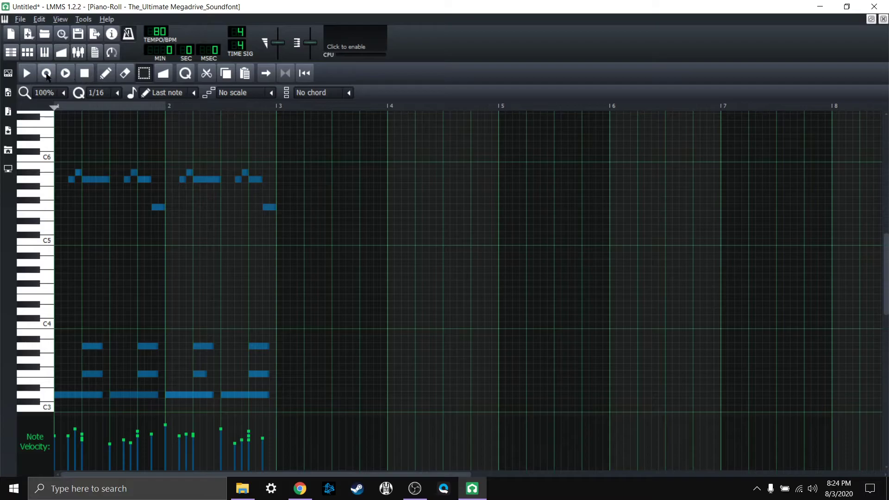
left_click(29, 74)
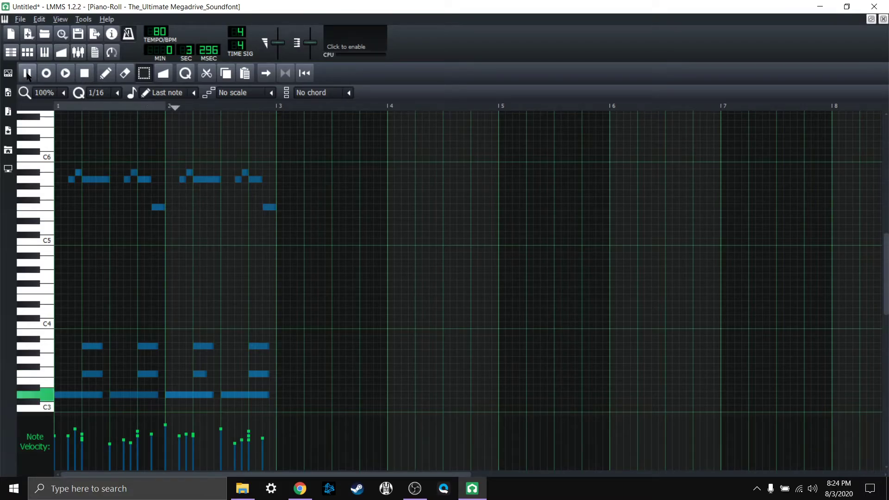
left_click(65, 73)
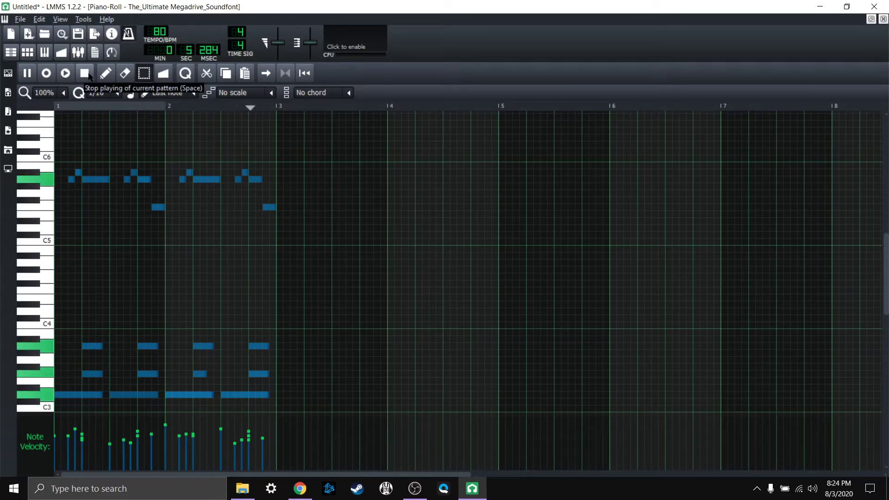
left_click(84, 74)
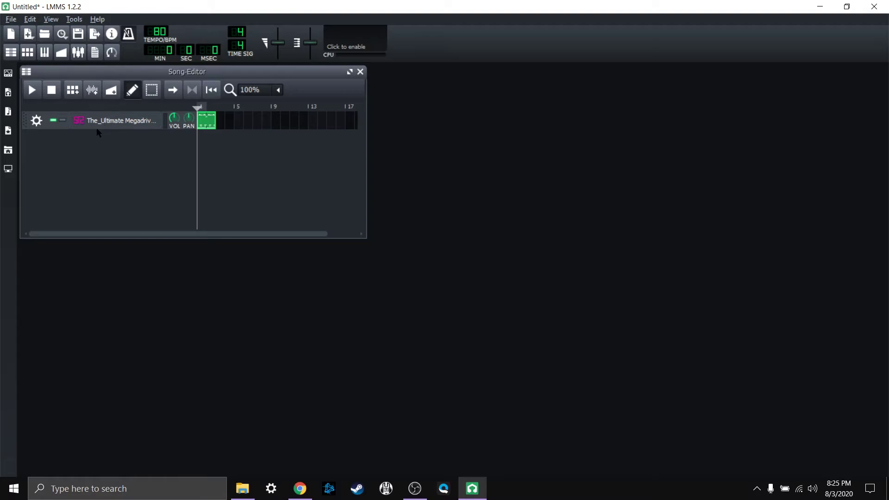
mouse_move(65, 143)
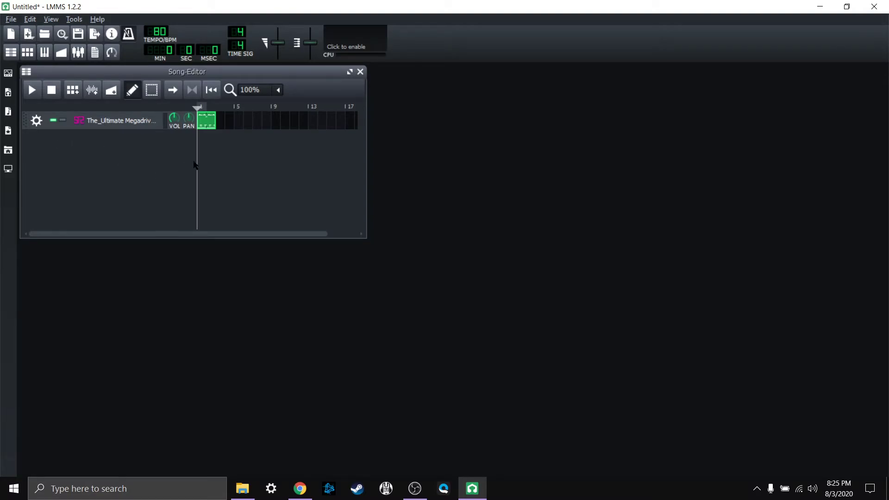
Reopen the piano pattern in the Piano-Roll and scroll down through its notes to review them.
double_click(207, 120)
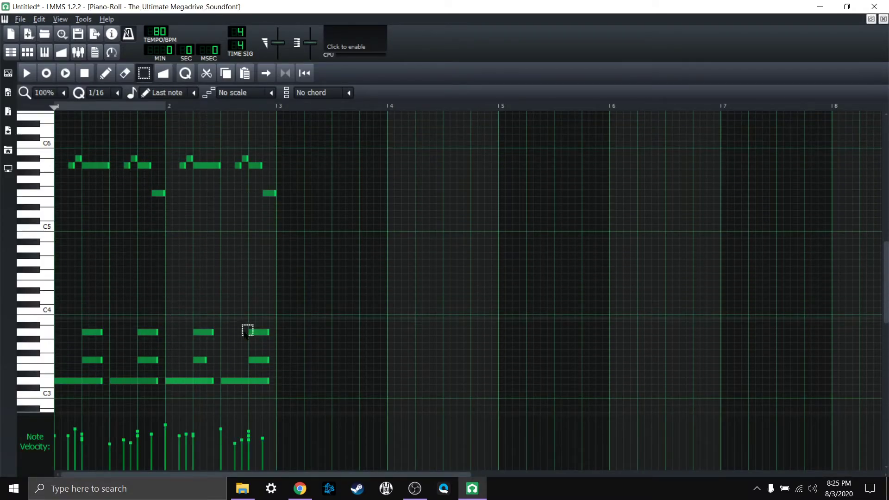
mouse_move(250, 242)
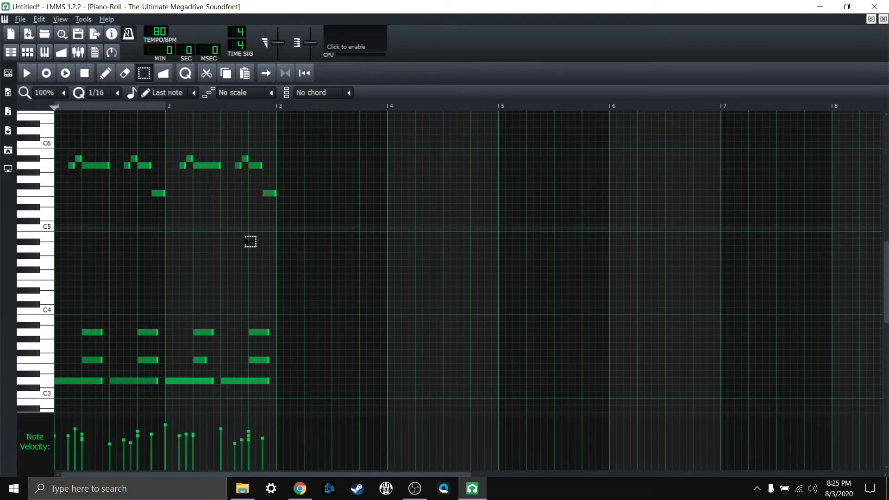
mouse_move(243, 284)
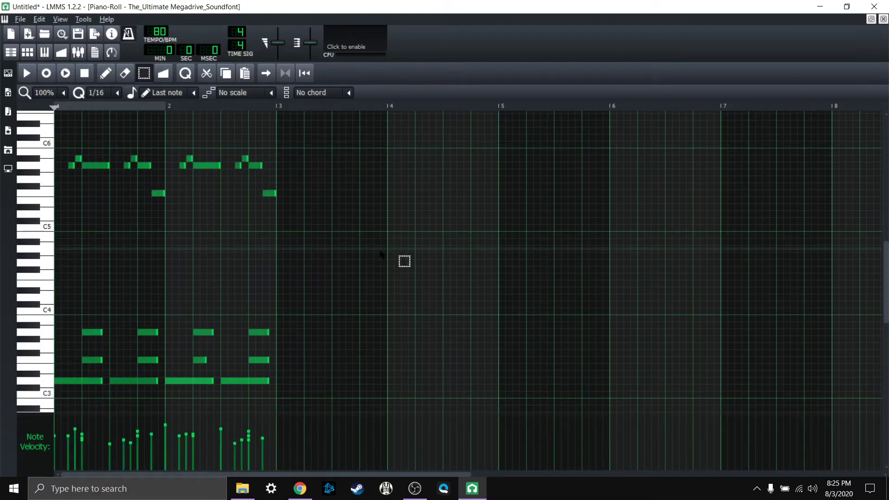
scroll("down", 3)
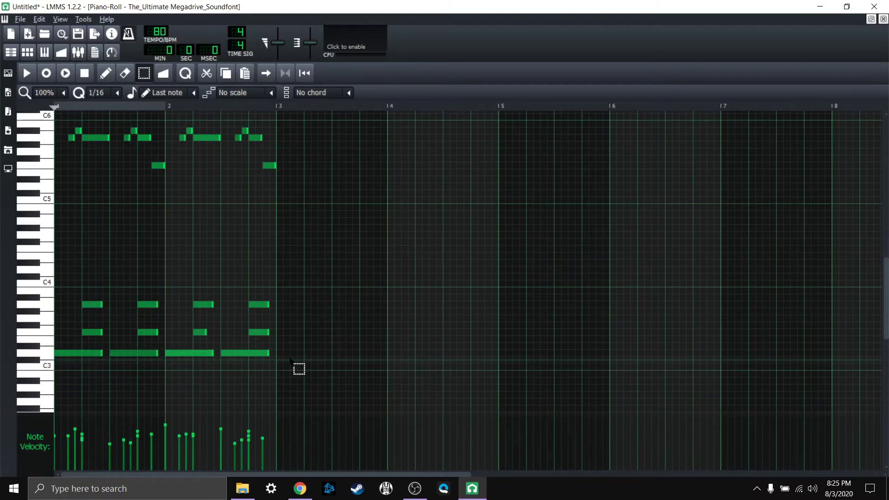
scroll("down", 3)
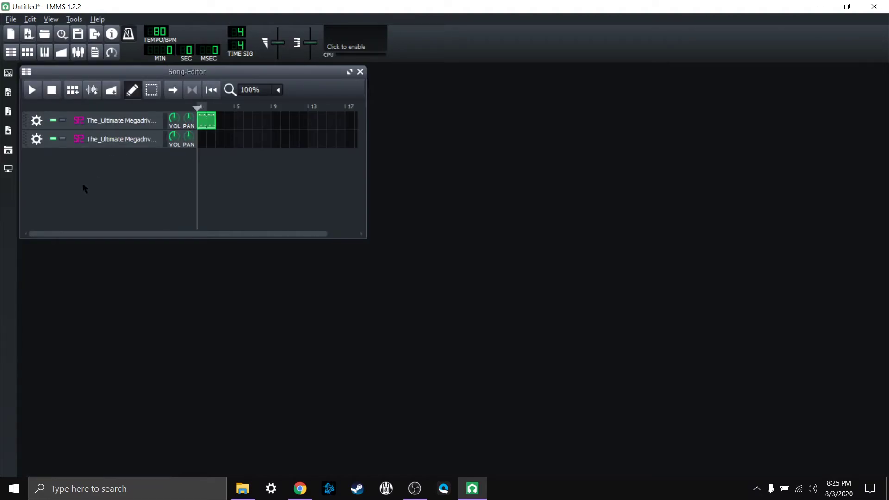
mouse_move(35, 139)
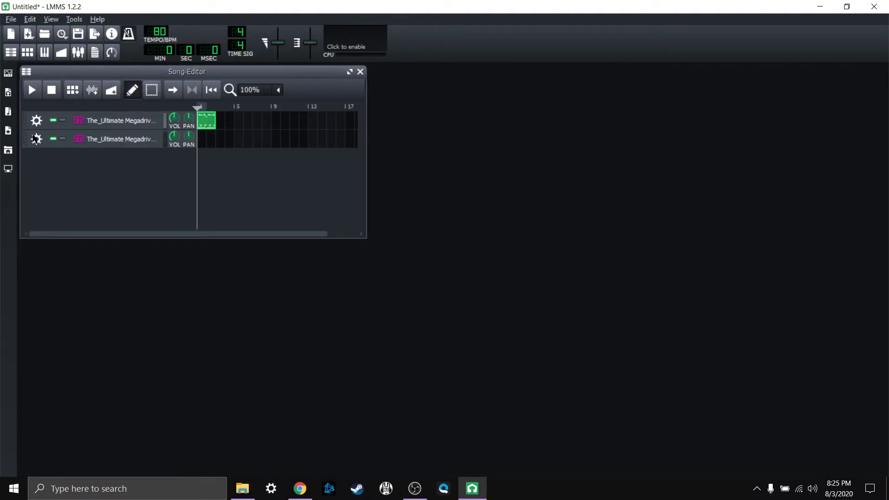
Connect the V49 keyboard as MIDI input for the second Megadrive soundfont track.
left_click(36, 138)
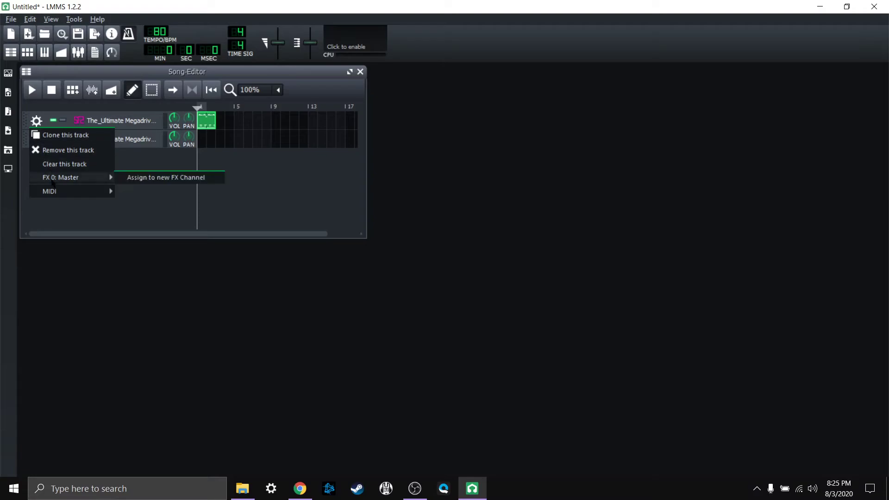
mouse_move(49, 191)
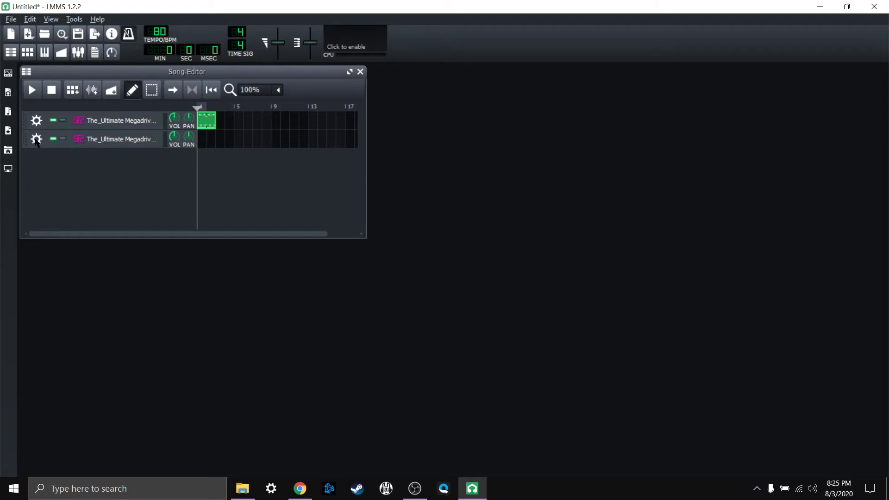
left_click(36, 140)
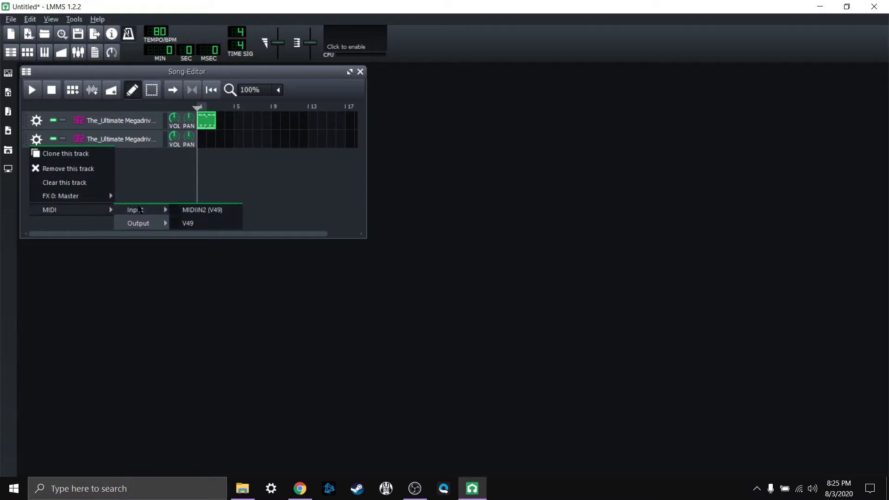
left_click(191, 214)
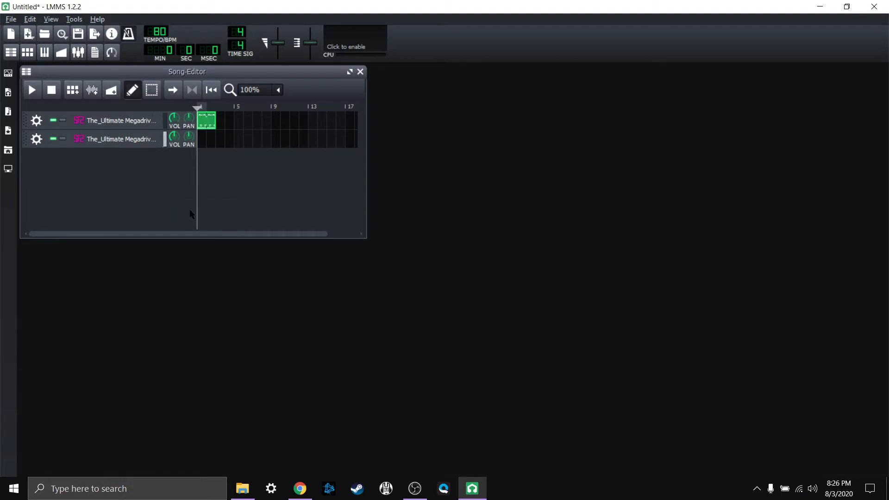
mouse_move(153, 216)
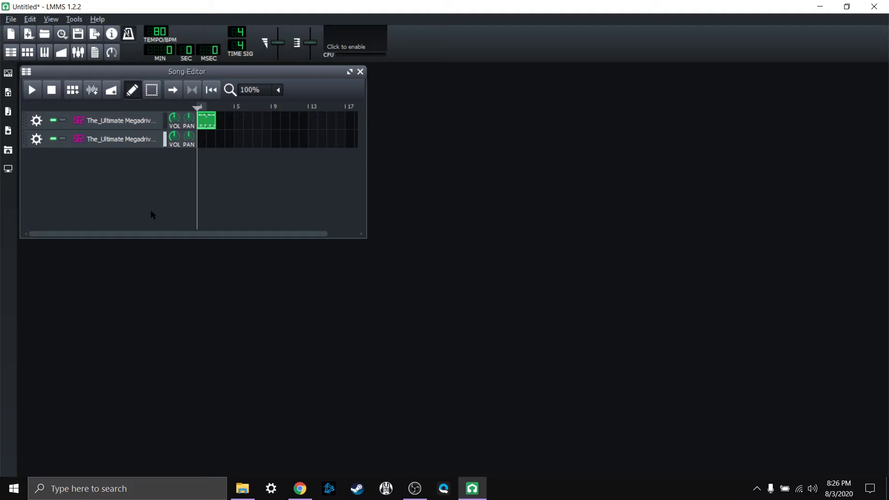
Select patch 15 Chimes 5 in the second track's SF2 Player and confirm with OK.
left_click(121, 140)
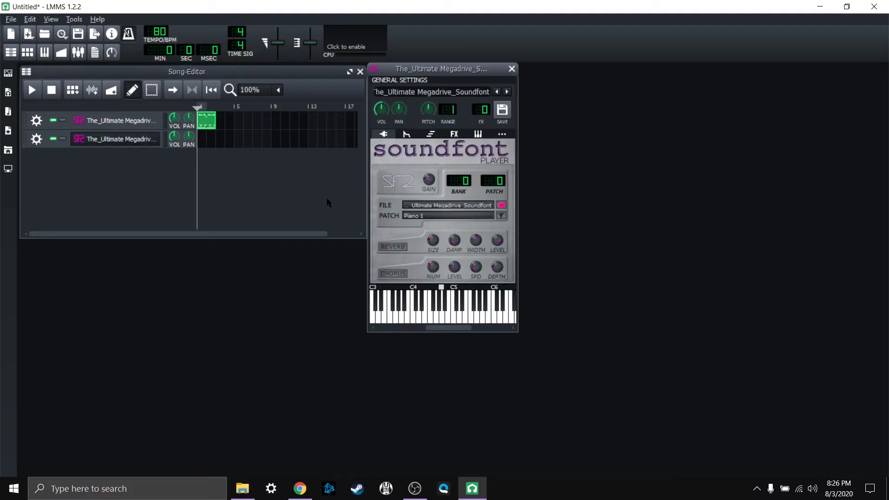
left_click(437, 216)
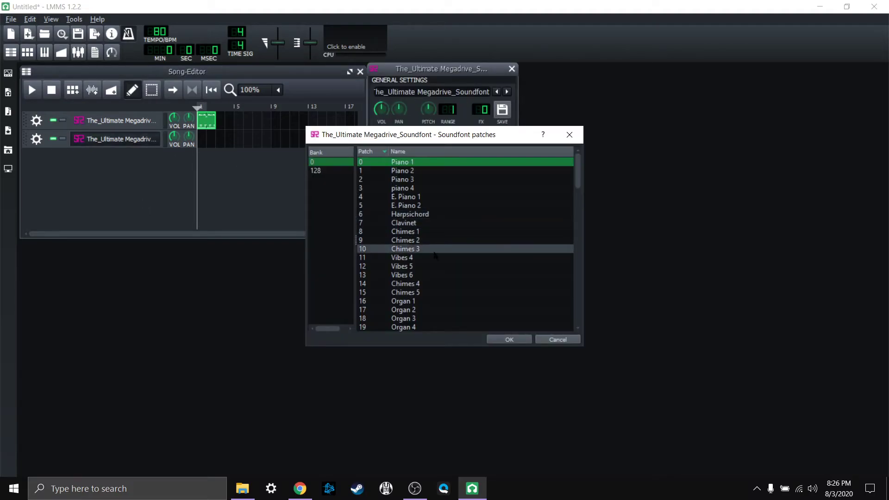
left_click(405, 292)
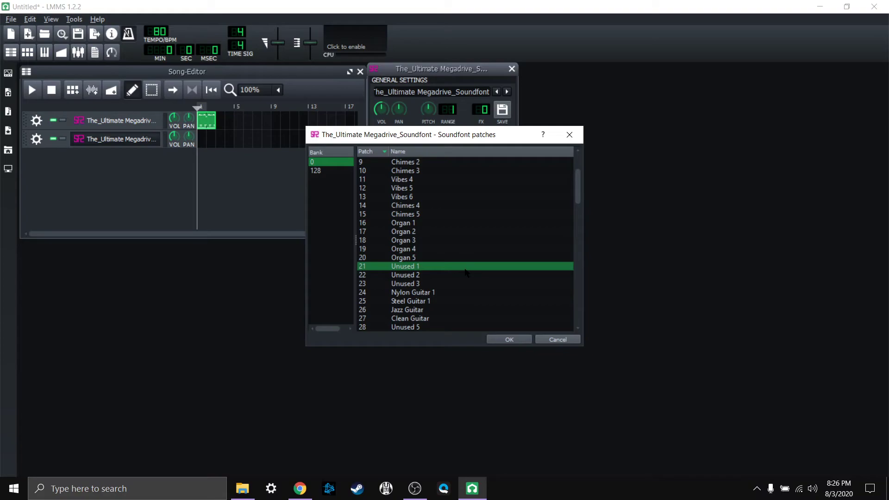
mouse_move(469, 293)
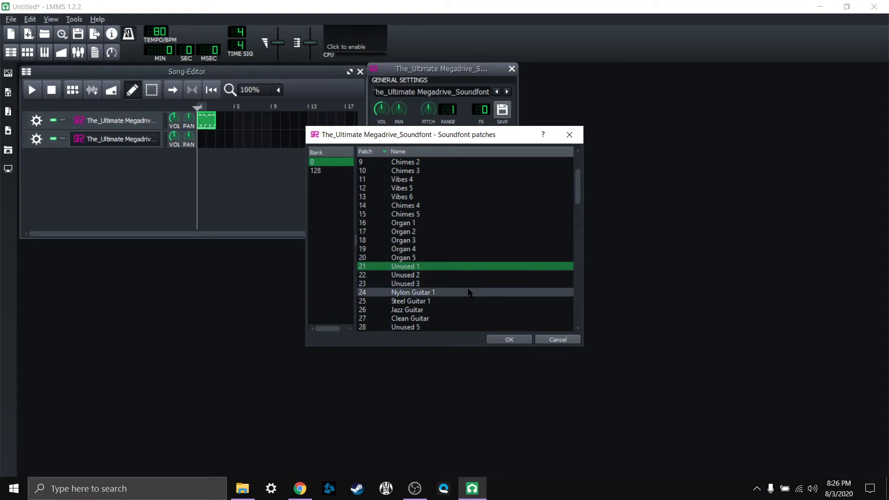
mouse_move(470, 293)
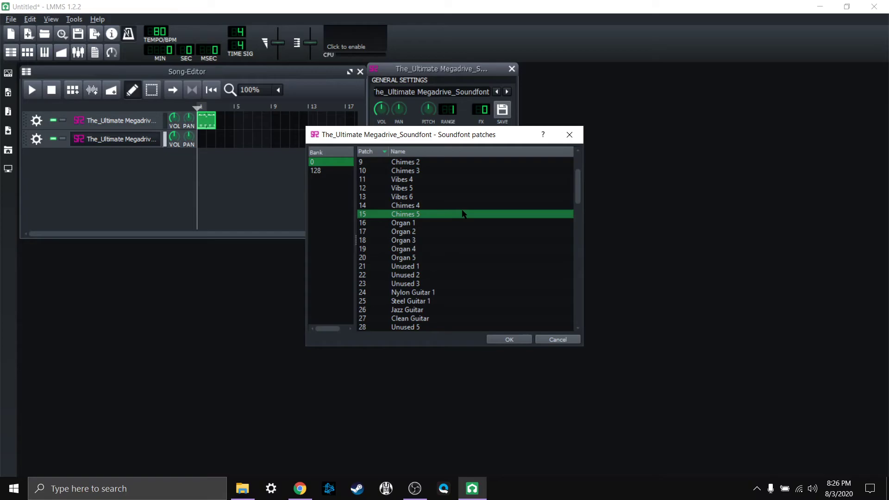
mouse_move(463, 216)
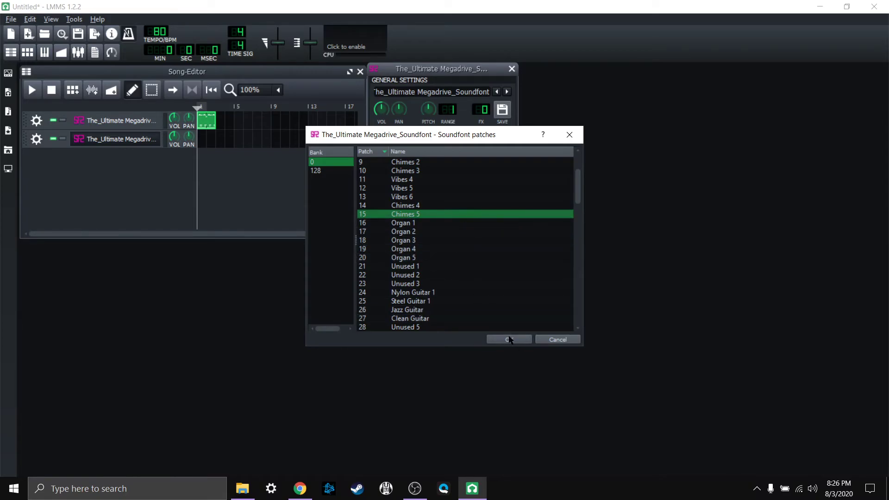
left_click(509, 339)
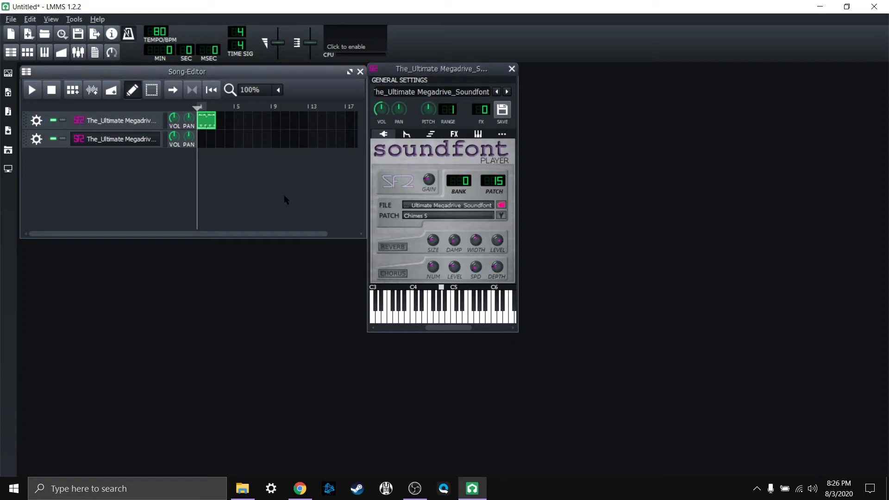
mouse_move(269, 209)
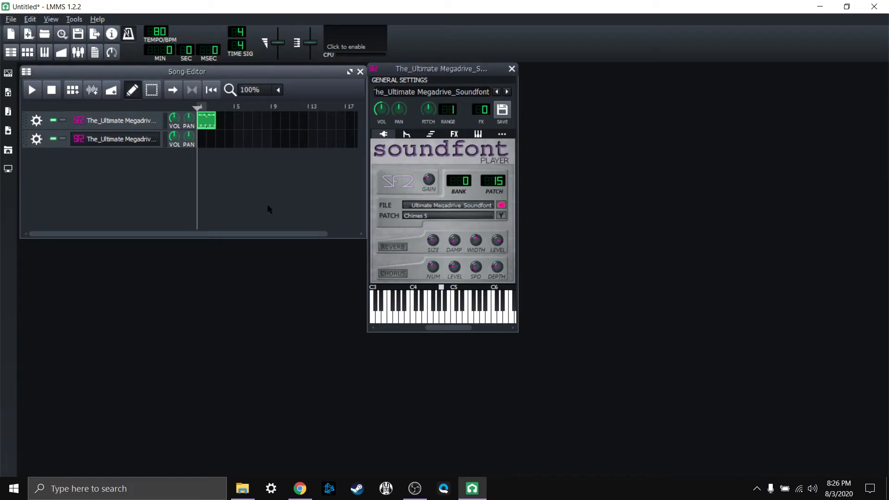
left_click(388, 319)
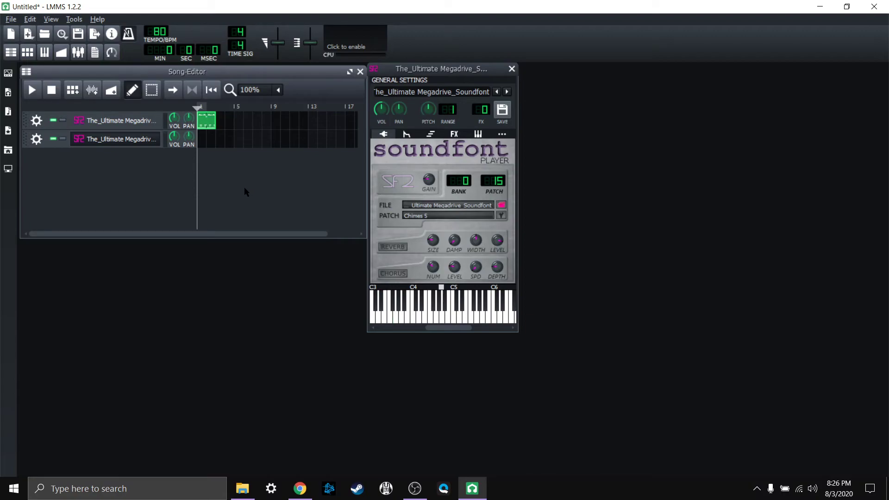
mouse_move(214, 126)
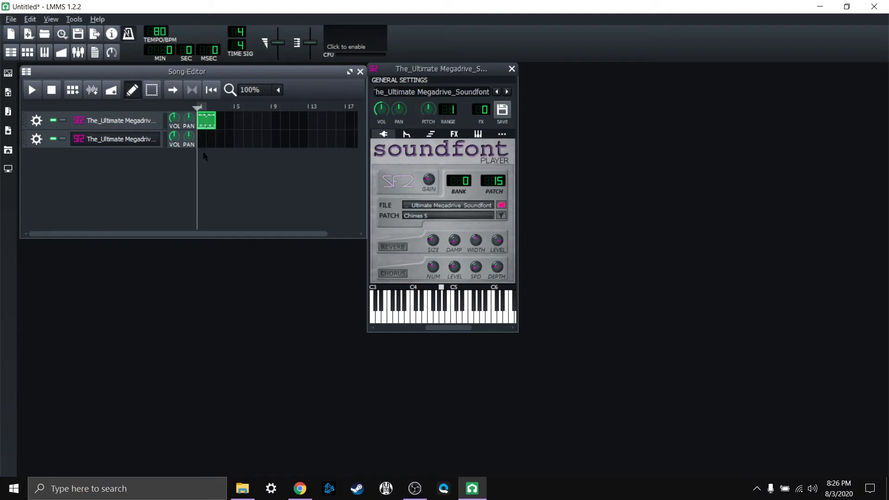
mouse_move(188, 163)
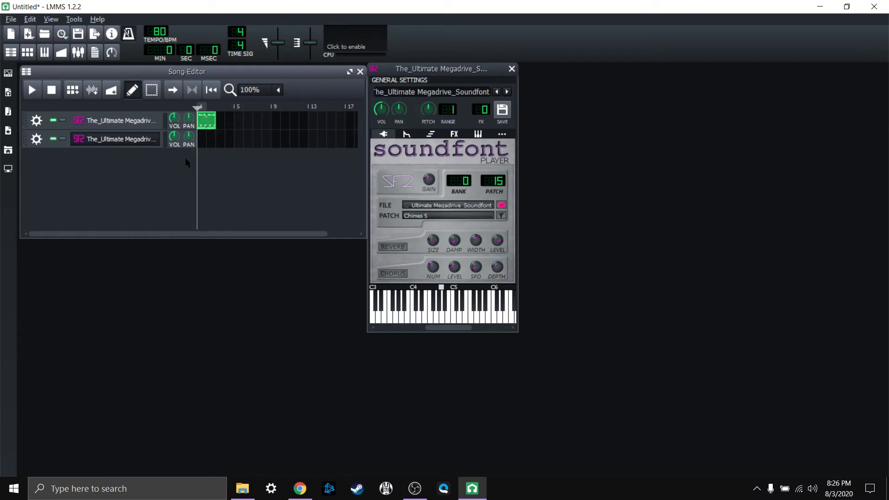
left_click(377, 316)
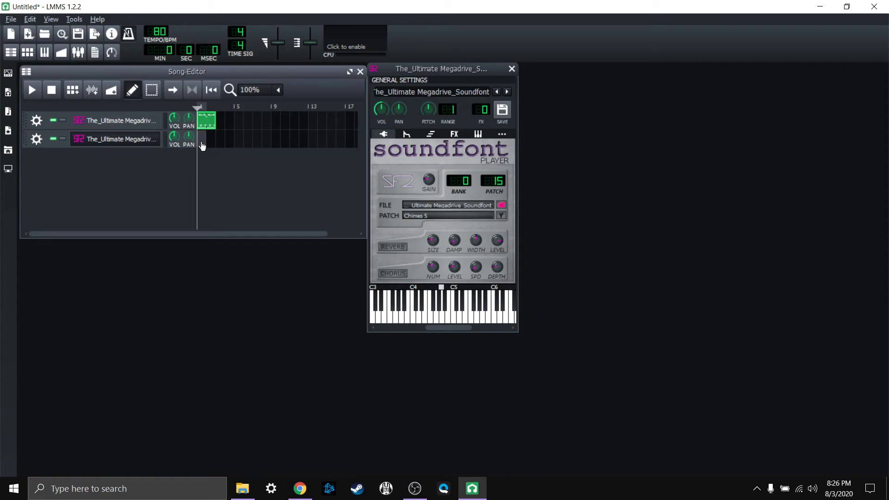
mouse_move(203, 141)
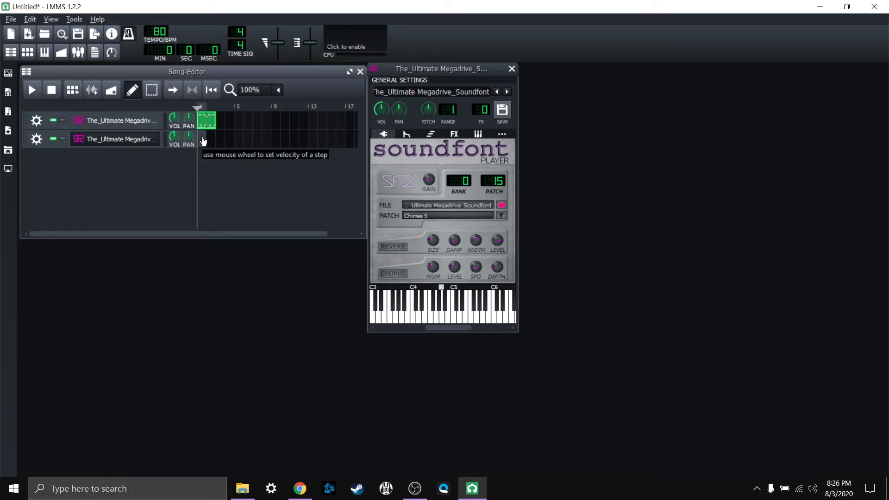
Record eight chime notes between C3 and C4 into the second track's bar 1 pattern.
double_click(208, 119)
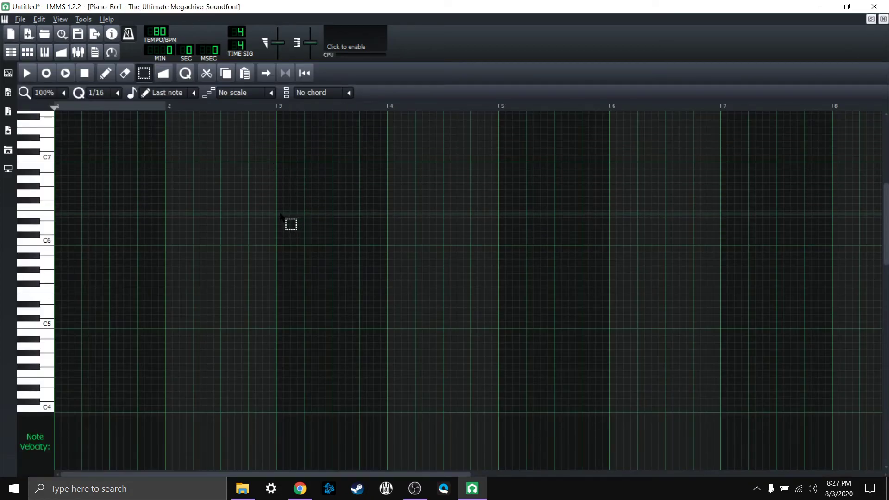
mouse_move(268, 221)
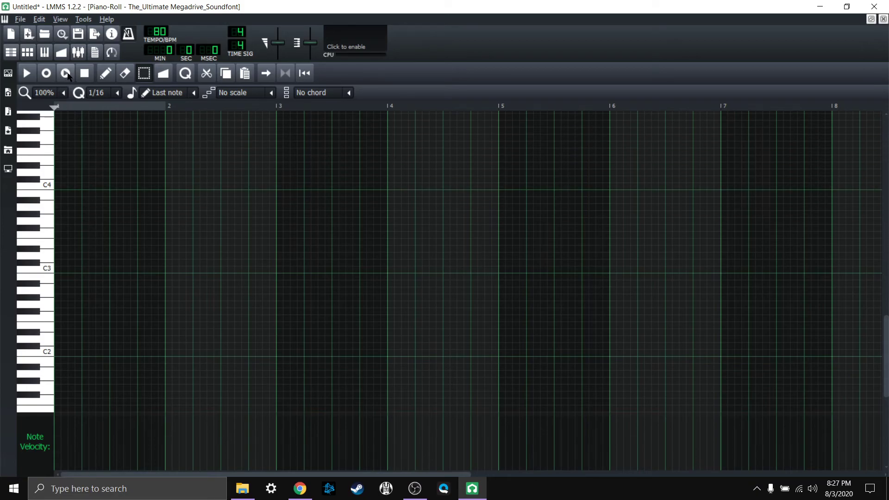
mouse_move(63, 77)
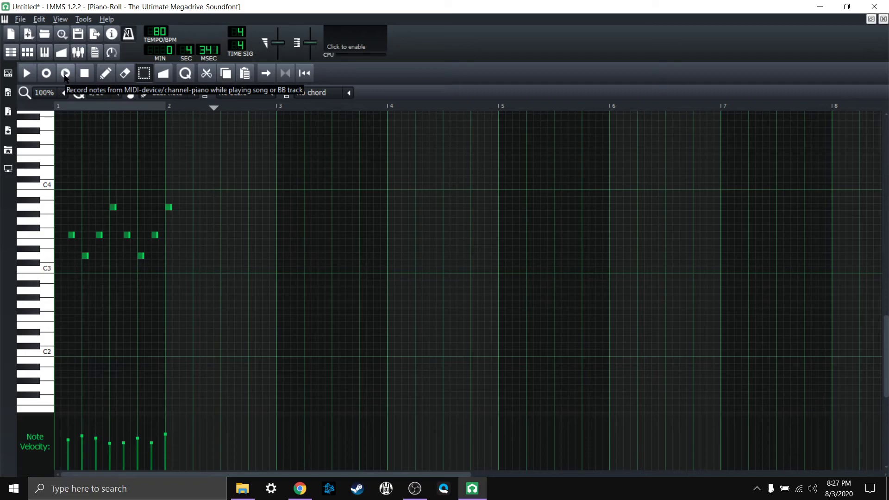
left_click(85, 73)
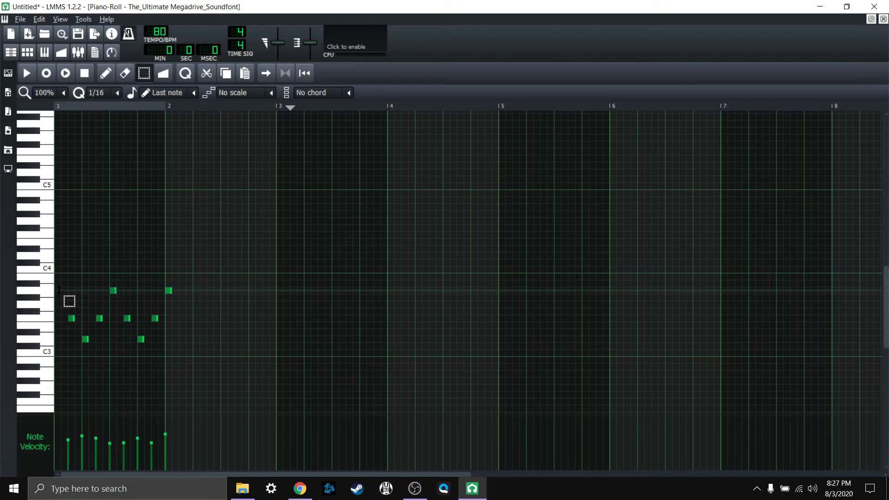
Draw a ninth chime note at bar 1 beat 1 matching the upper notes' pitch, and preview it.
left_click(105, 73)
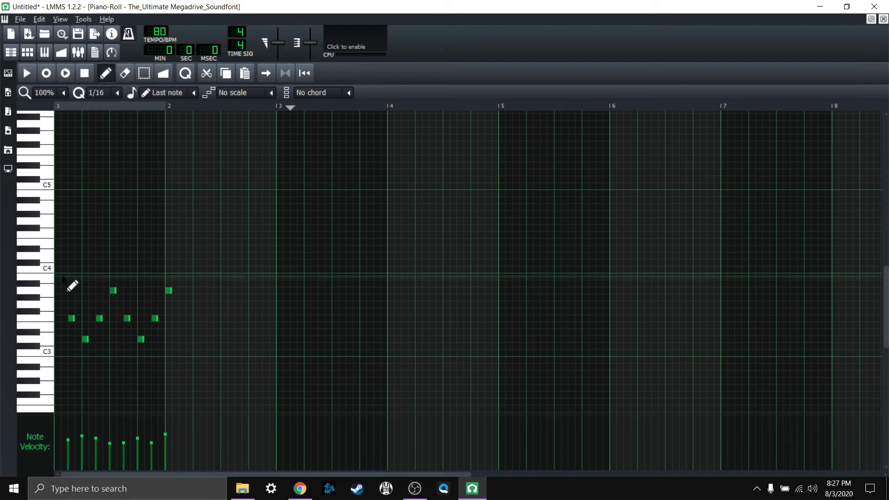
left_click_drag(67, 291, 81, 290)
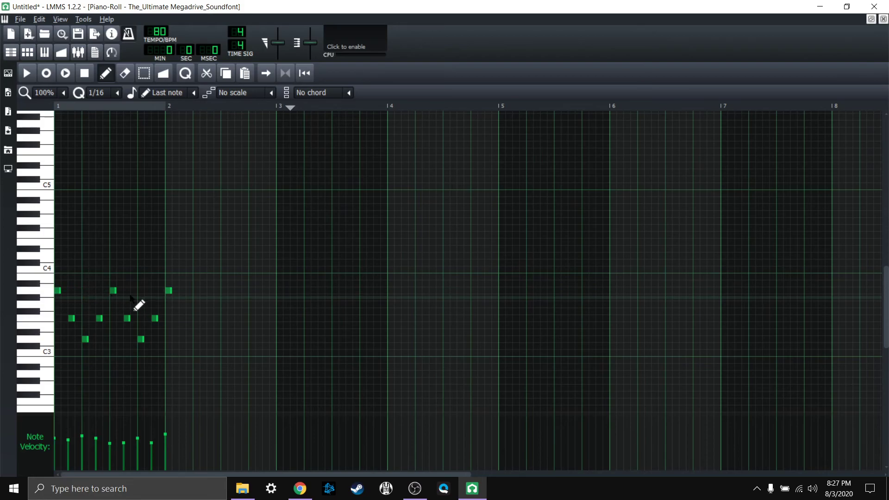
mouse_move(327, 325)
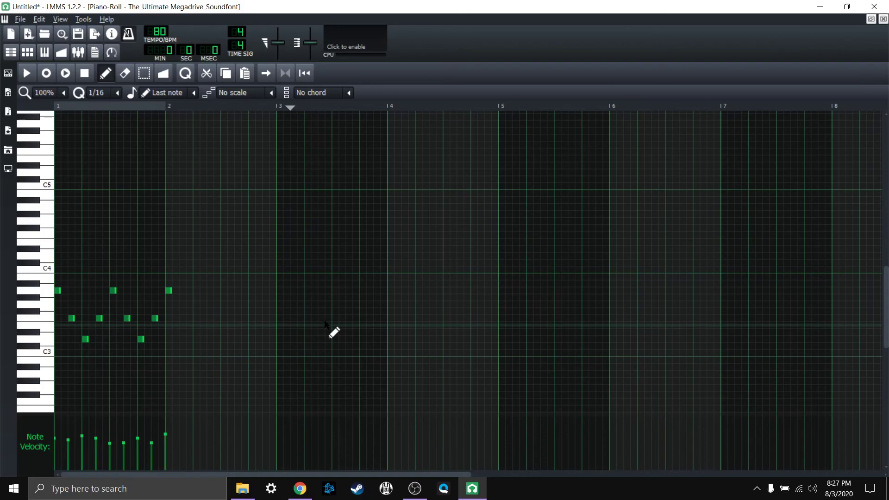
mouse_move(743, 75)
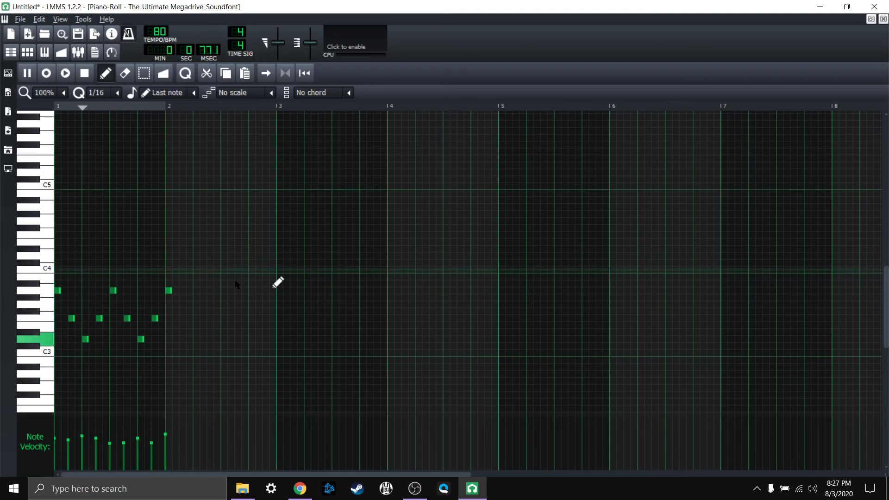
left_click(65, 74)
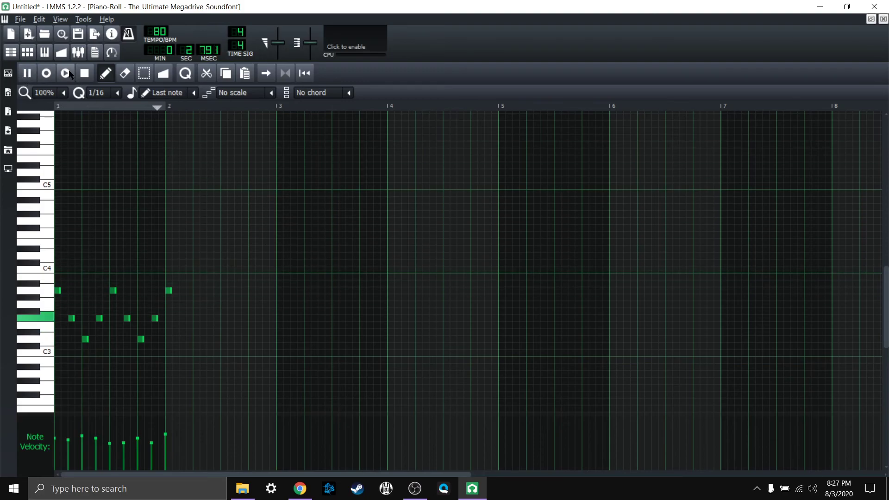
left_click(86, 73)
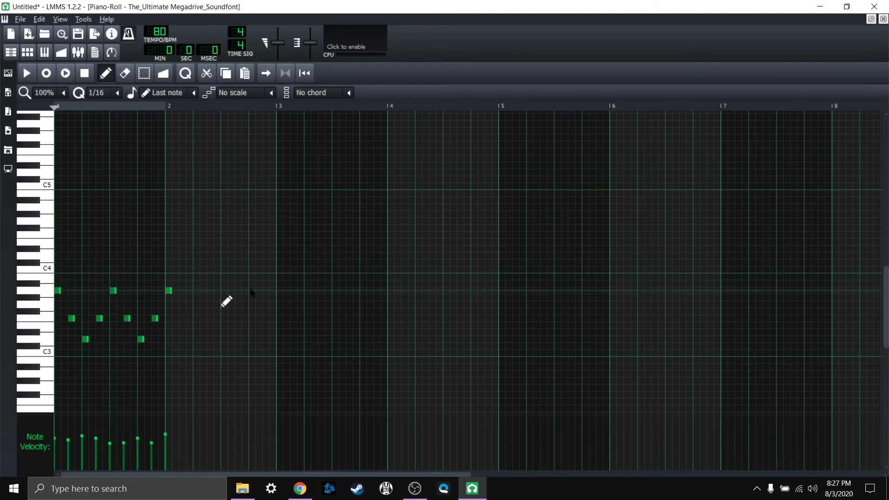
mouse_move(132, 35)
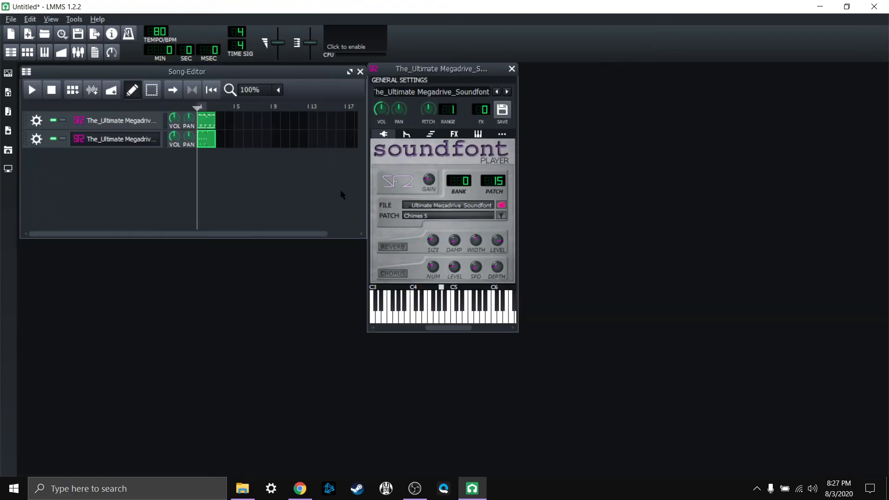
mouse_move(248, 135)
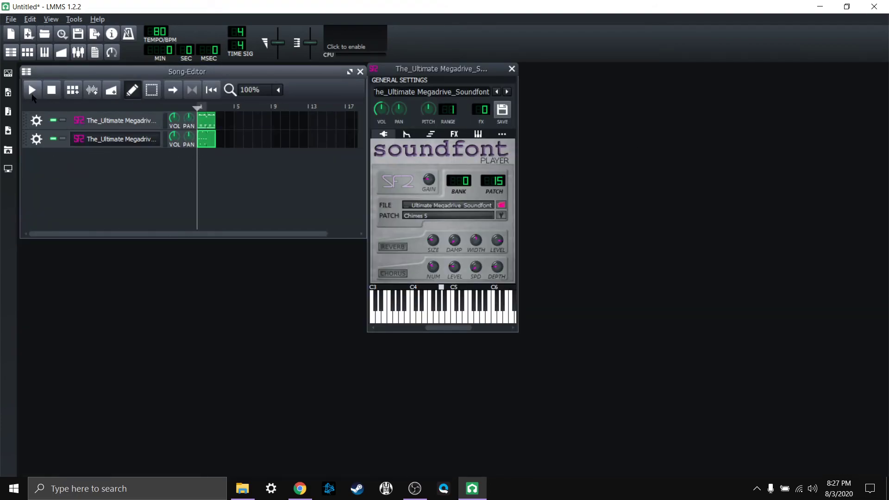
Play both soundfont tracks' bar-1 patterns together in the Song Editor, twice, then stop.
left_click(32, 90)
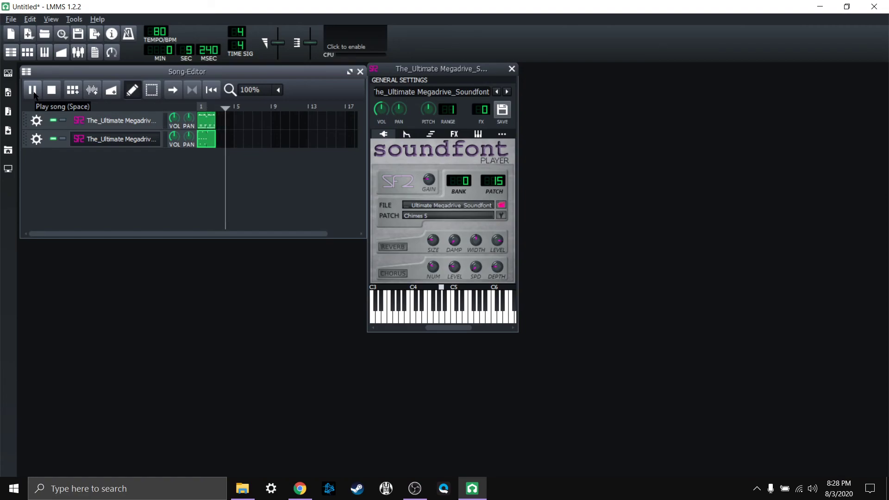
left_click(33, 90)
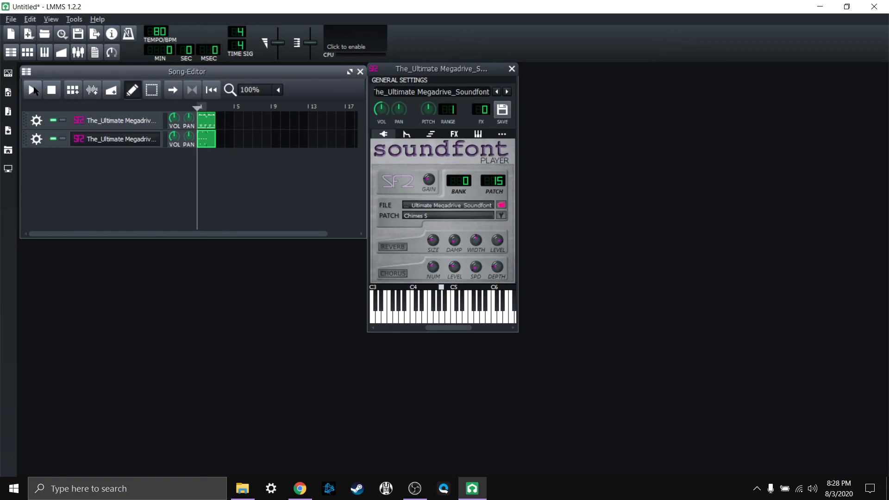
left_click(33, 90)
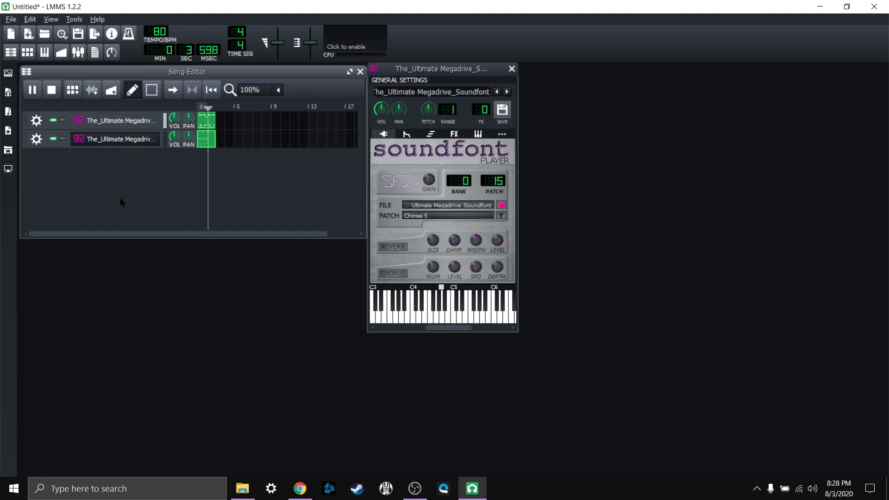
left_click(52, 90)
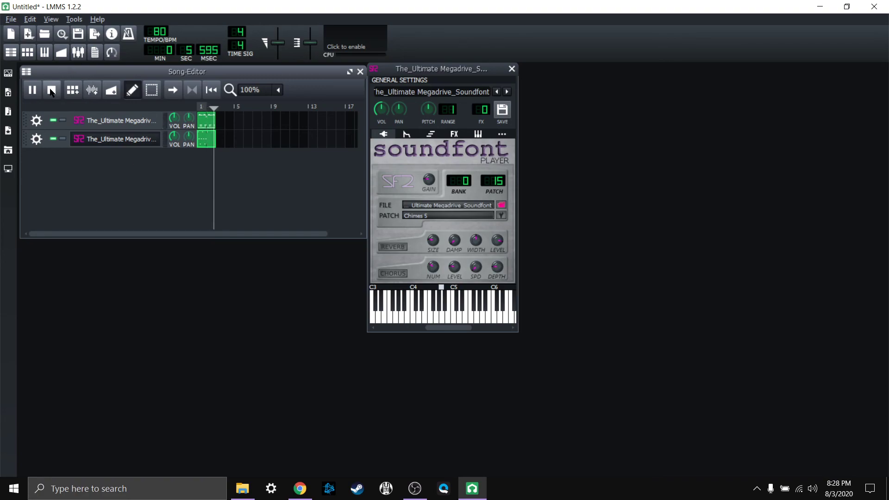
left_click(52, 90)
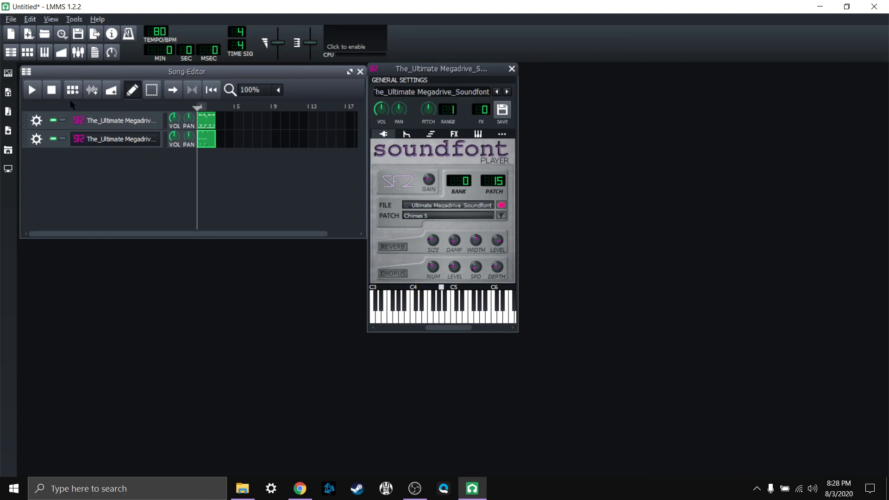
Close the Chimes 5 Sf2 Player window, leaving only the two song tracks showing.
left_click(512, 68)
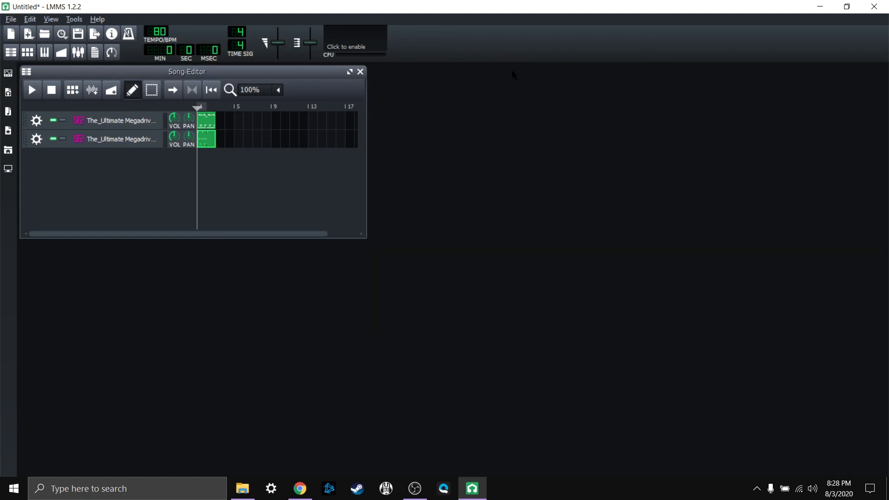
mouse_move(290, 191)
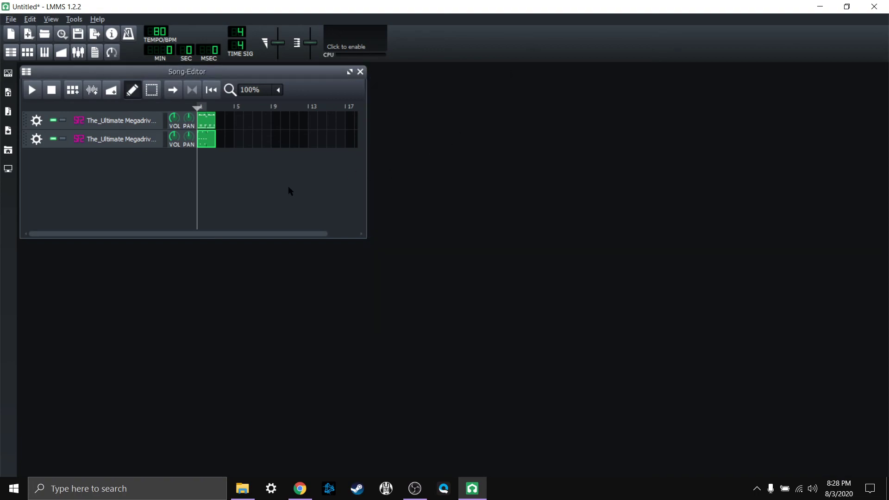
mouse_move(93, 174)
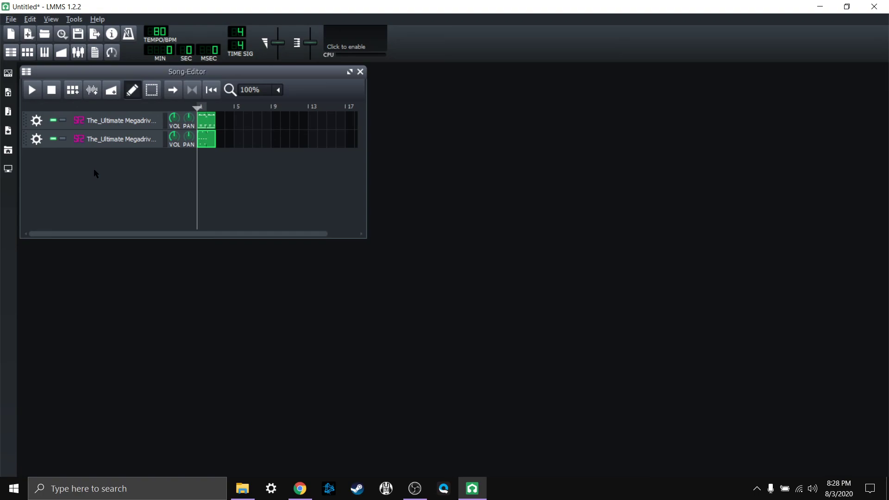